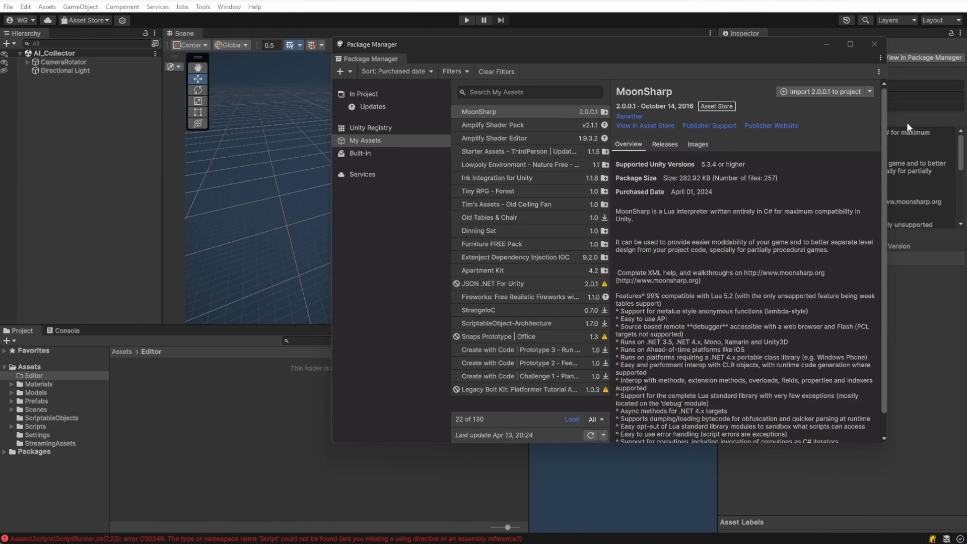
mouse_move(822, 91)
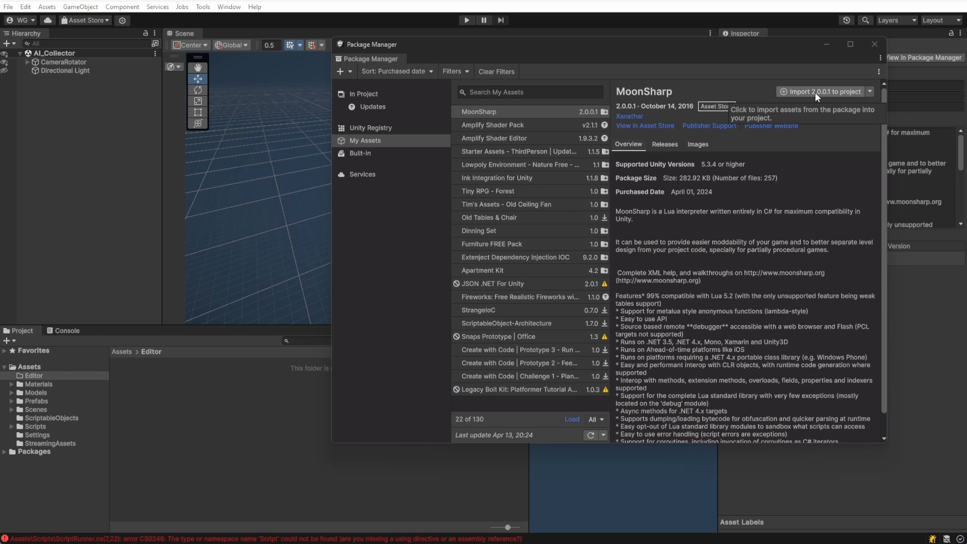
Import the MoonSharp 2.0.0.1 package from My Assets into the project.
left_click(822, 91)
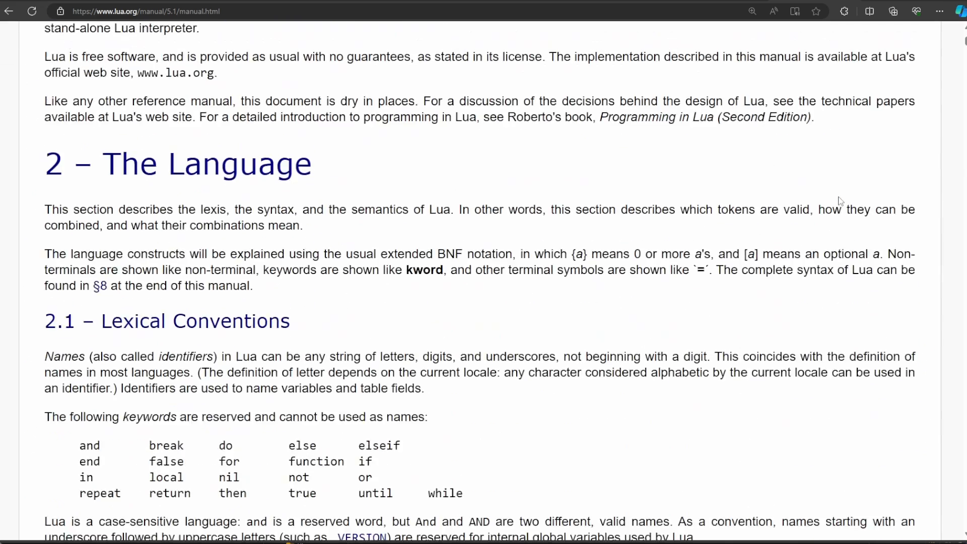
scroll("down", 3)
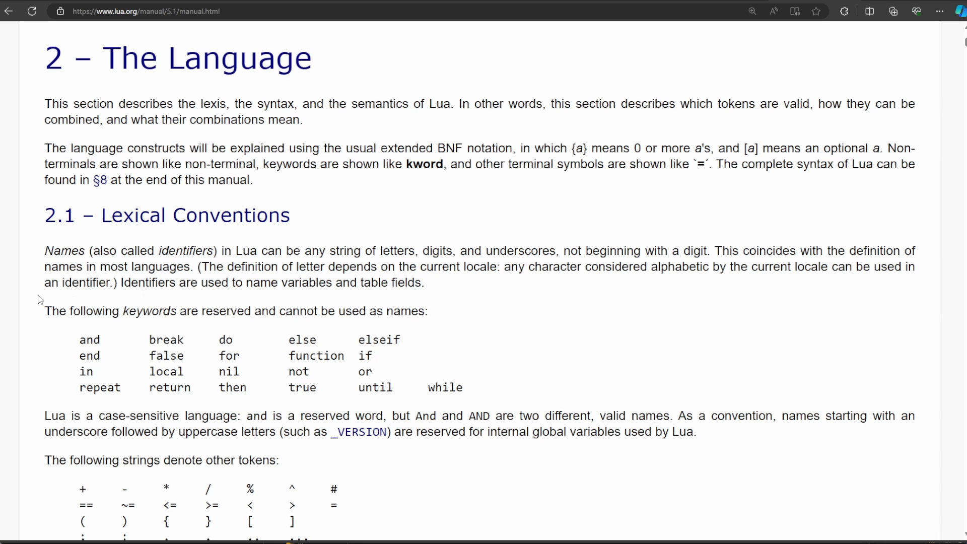
scroll("down", 3)
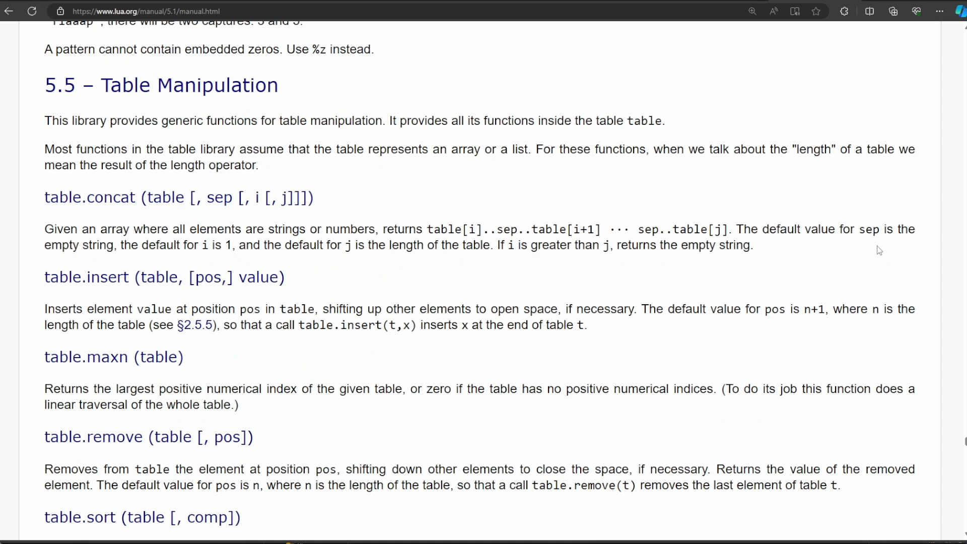
scroll("down", 3)
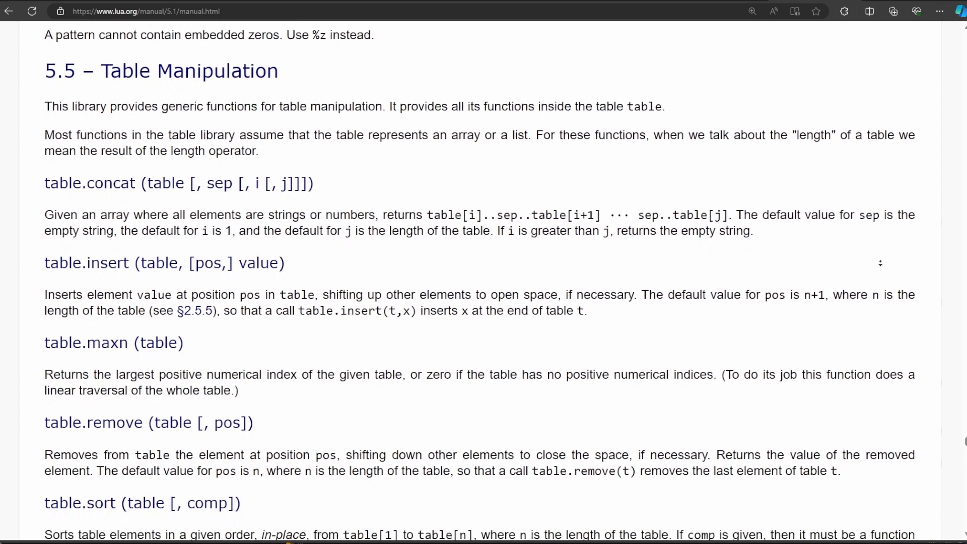
scroll("down", 3)
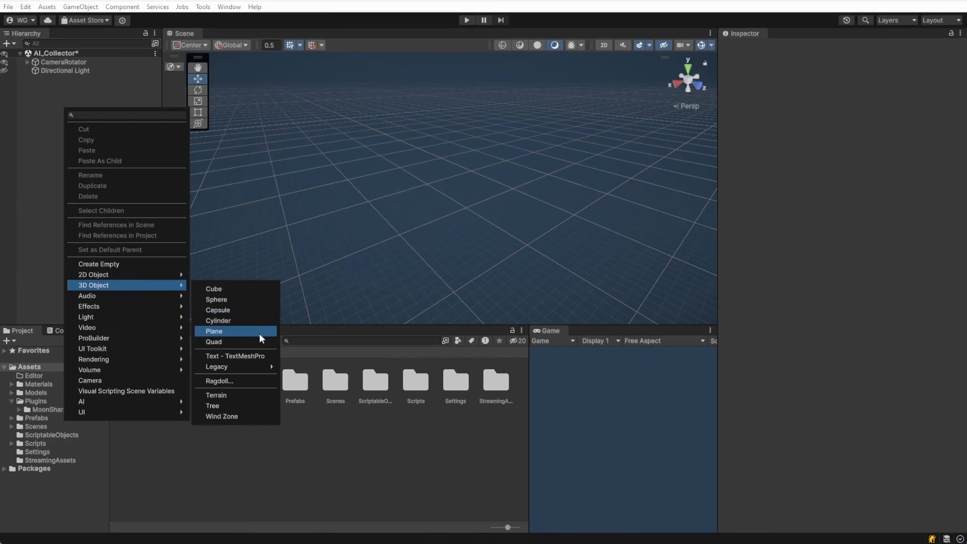
Add a Ground plane scaled to 2 and name user layer 3 Walkable.
left_click(214, 331)
type("Ground")
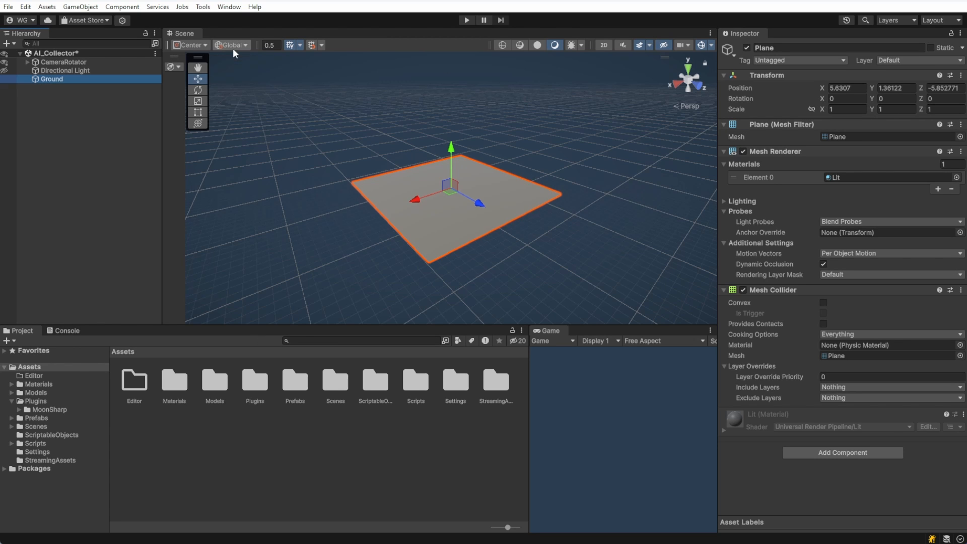
left_click(847, 109)
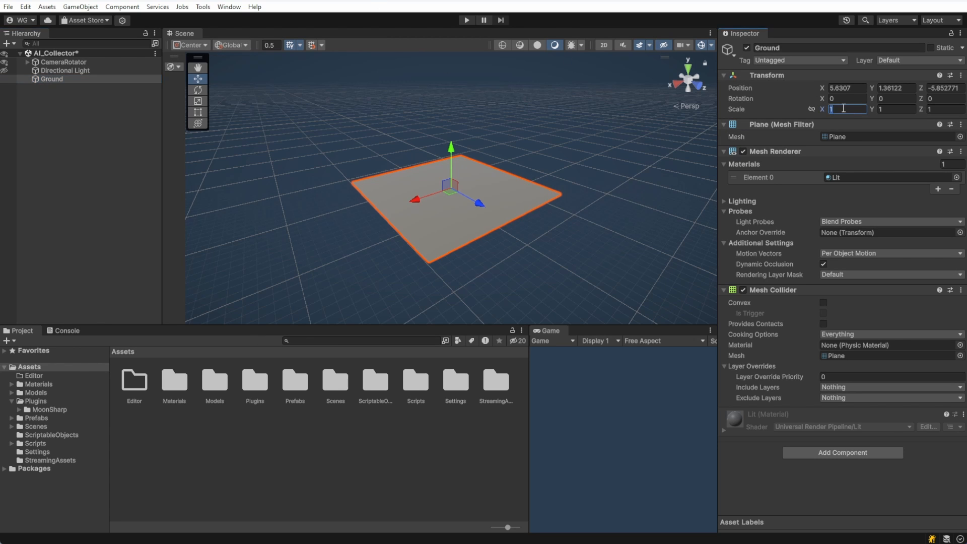
type("2")
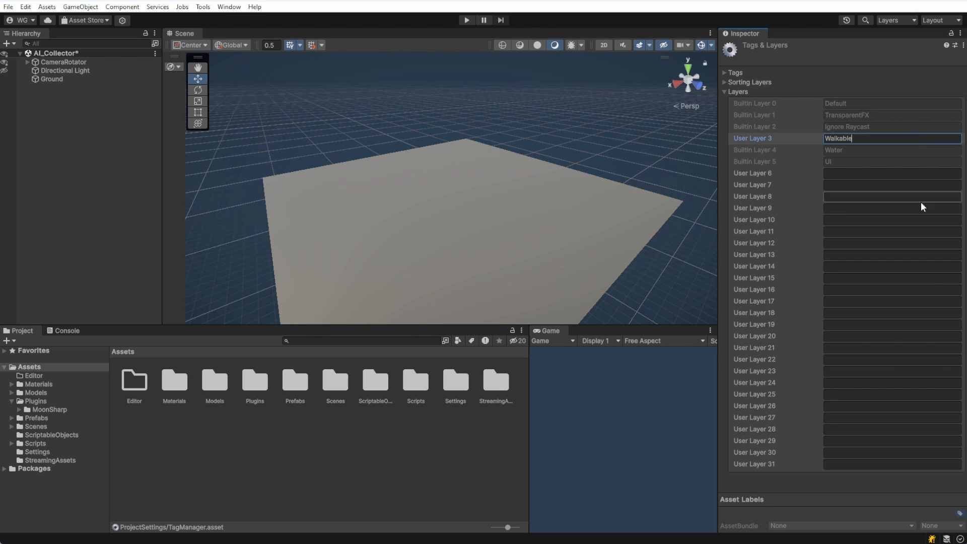
left_click(51, 78)
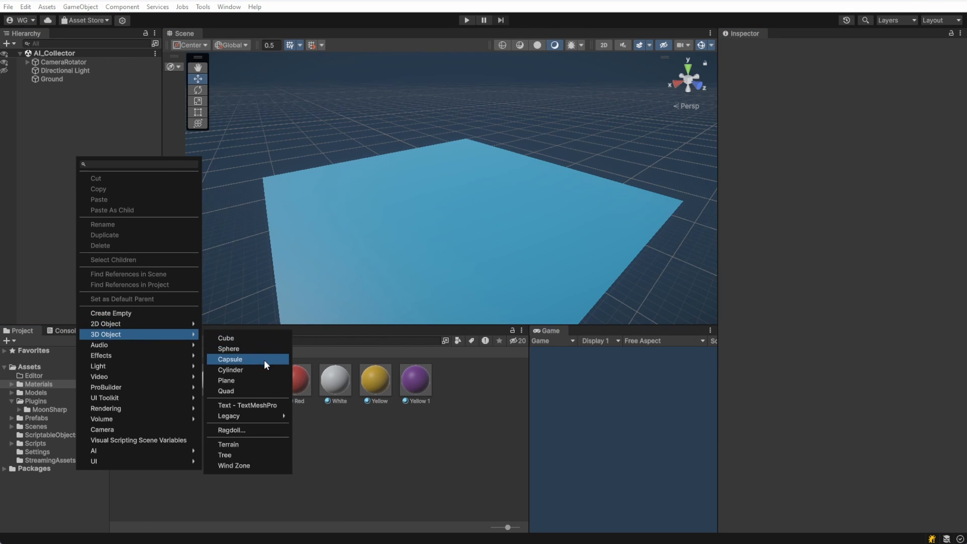
Add a yellow Agent capsule with Nav Mesh Agent and Rigidbody components.
left_click(229, 358)
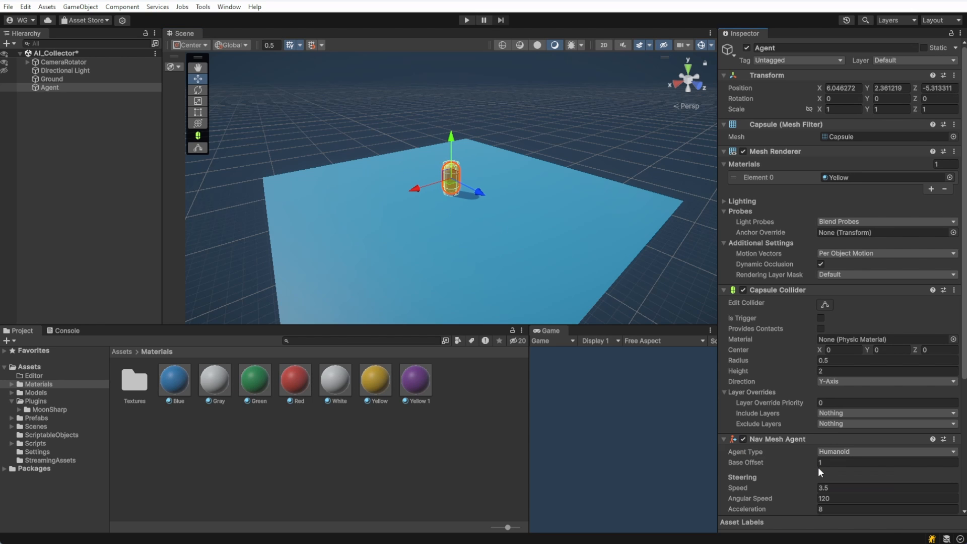
scroll("down", 3)
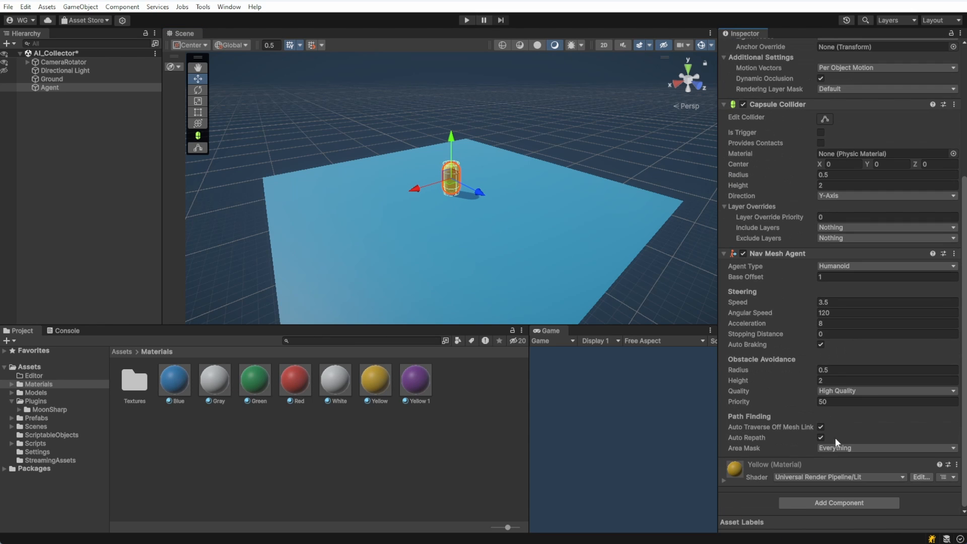
type("rig")
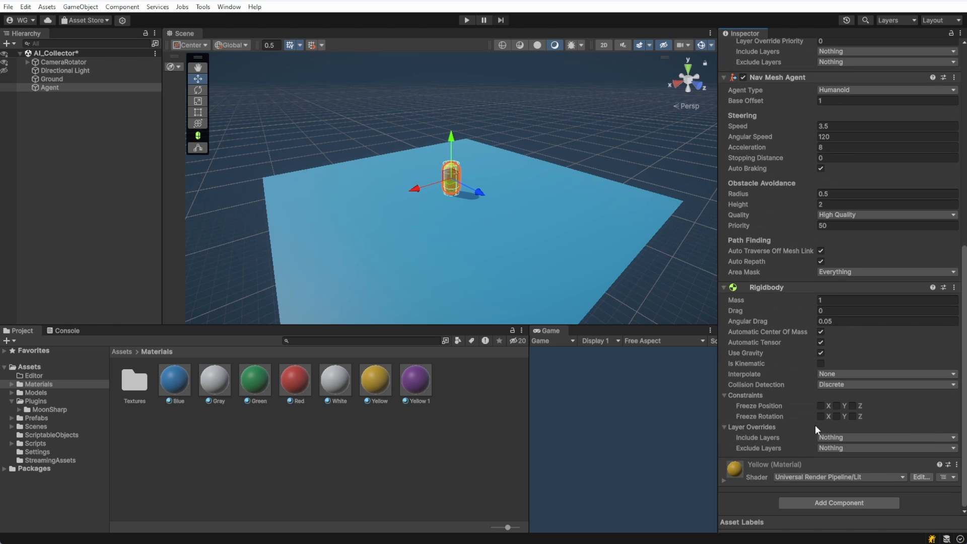
left_click(820, 364)
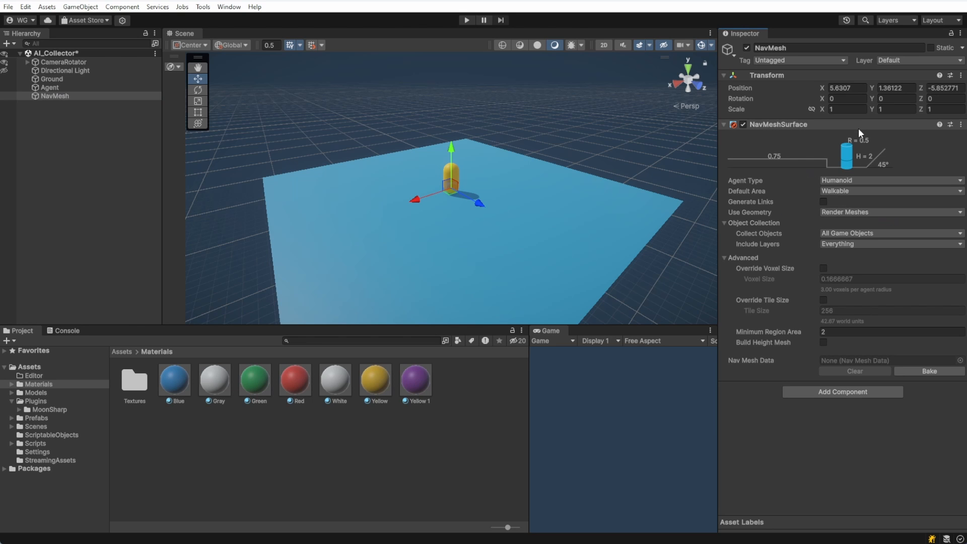
Bake the NavMeshSurface with Default Area Walkable over the ground.
left_click(928, 370)
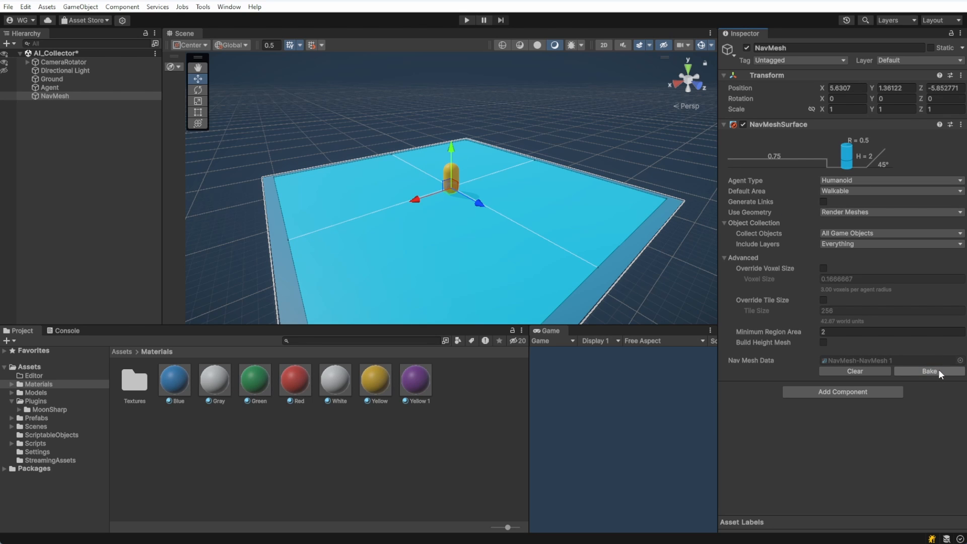
left_click(49, 87)
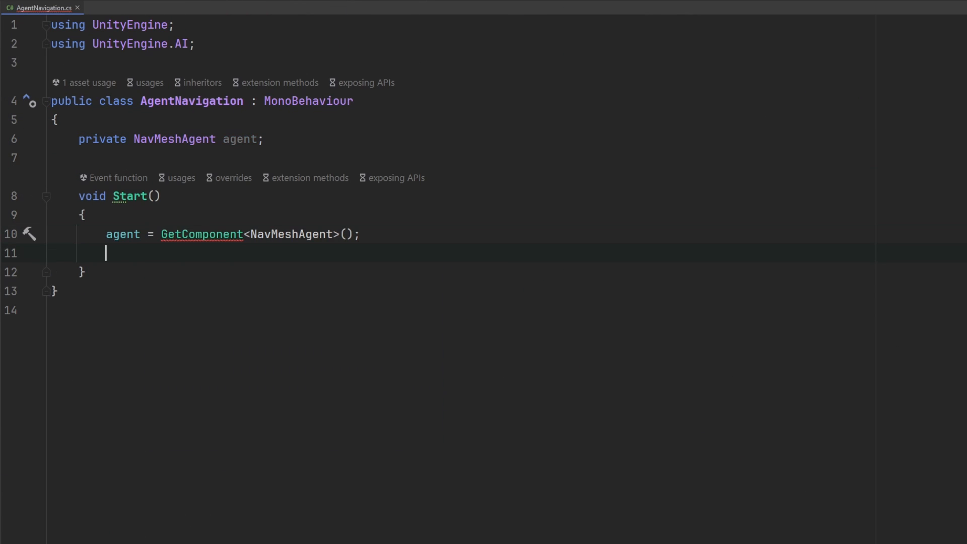
Add agent.SetDestination(Vector3.zero); in Start() so the agent heads to the origin.
type("agent.SetDestination(Vector3.zero);")
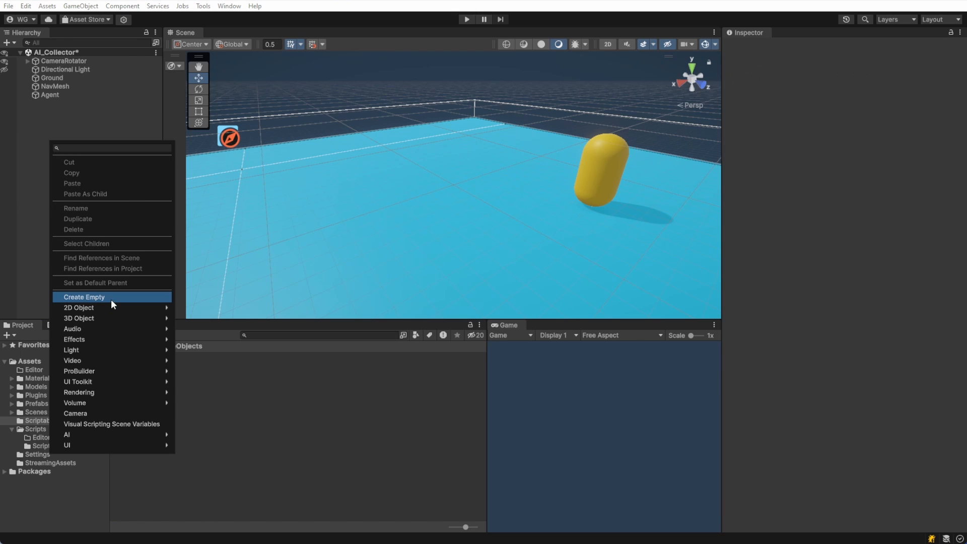
Create an empty Goal object with a child Cube.
left_click(85, 297)
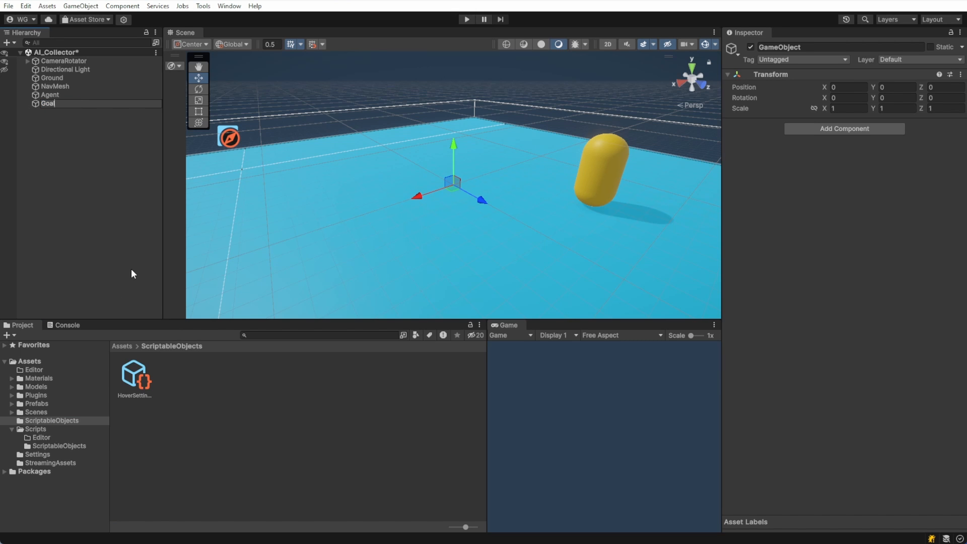
right_click(47, 103)
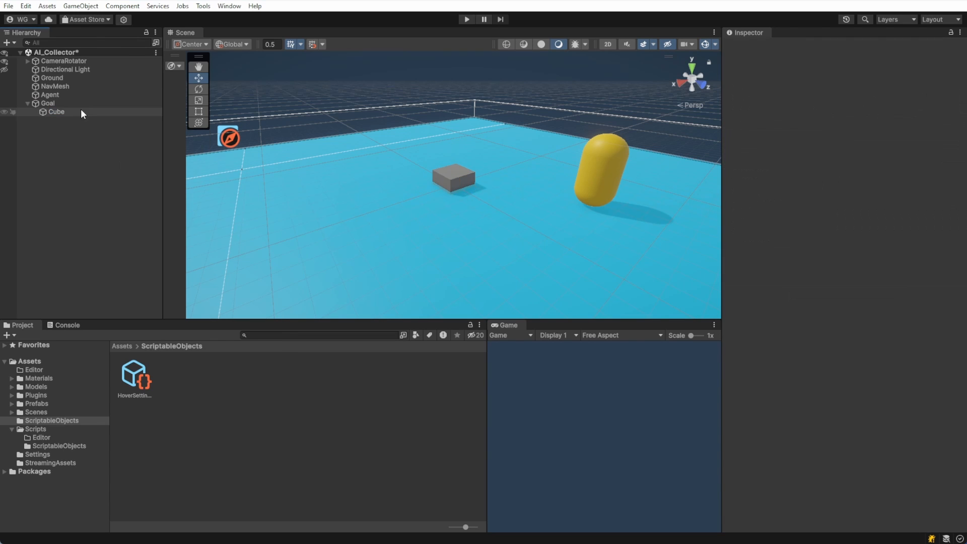
left_click(55, 112)
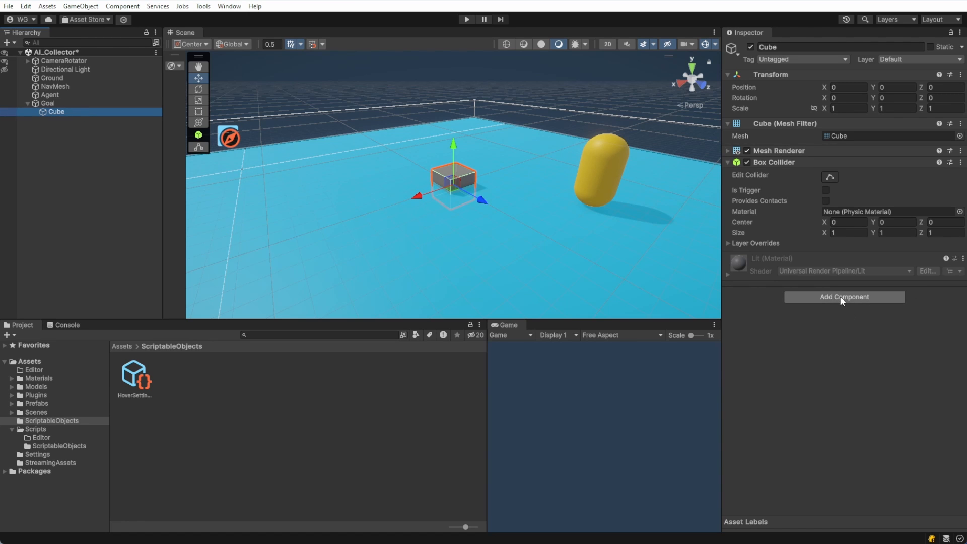
Give the cube a Hover component using the HoverSettings asset.
left_click(844, 296)
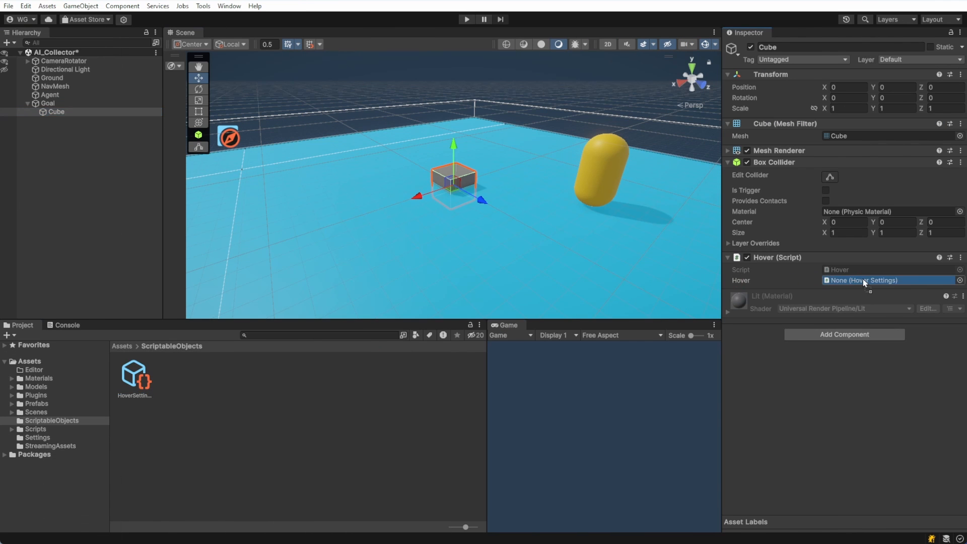
left_click(889, 281)
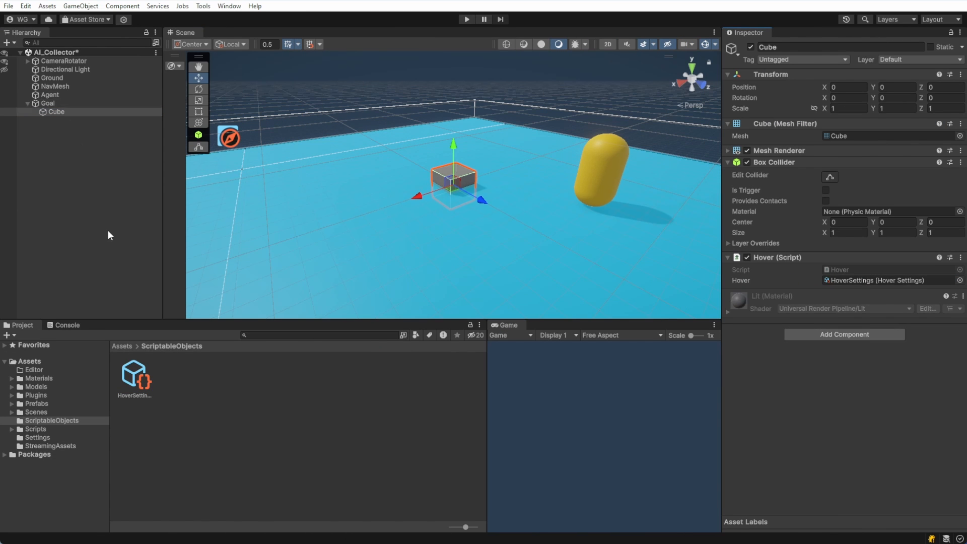
left_click(39, 377)
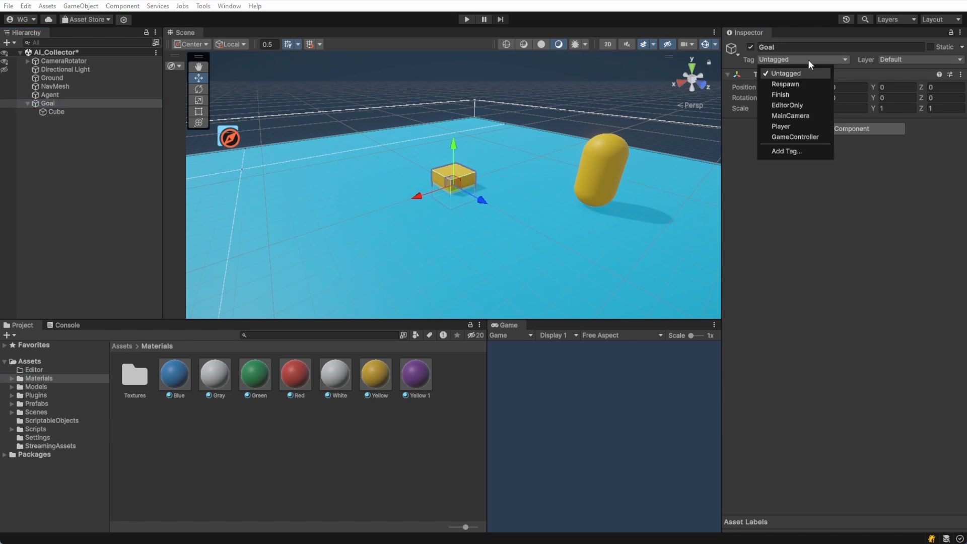
Tag the Goal object as Goal and place its prefab instances in the scene.
left_click(786, 151)
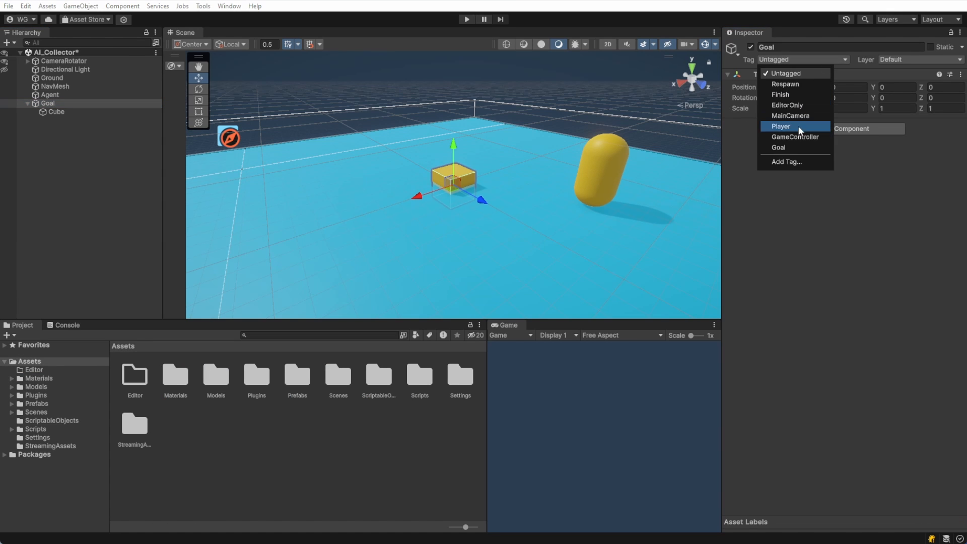
left_click(779, 147)
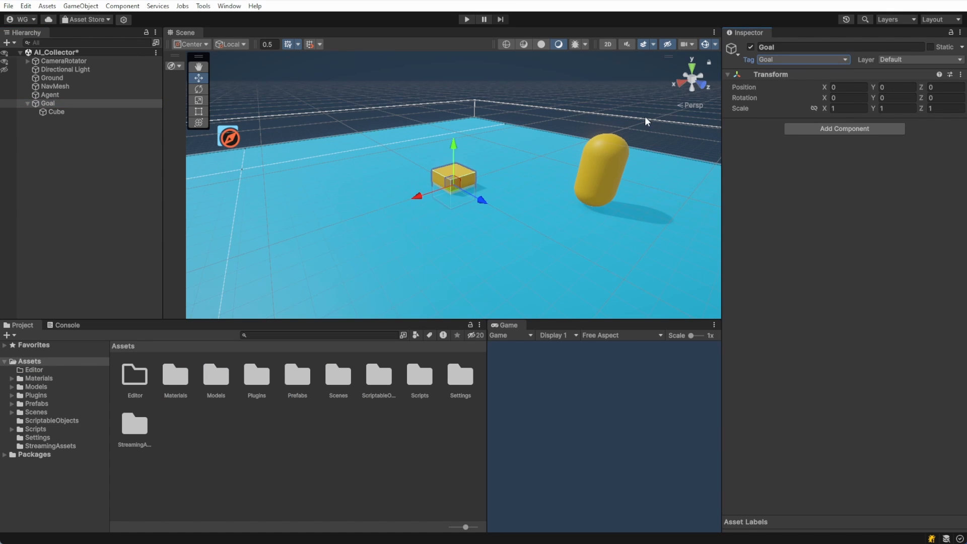
left_click(48, 103)
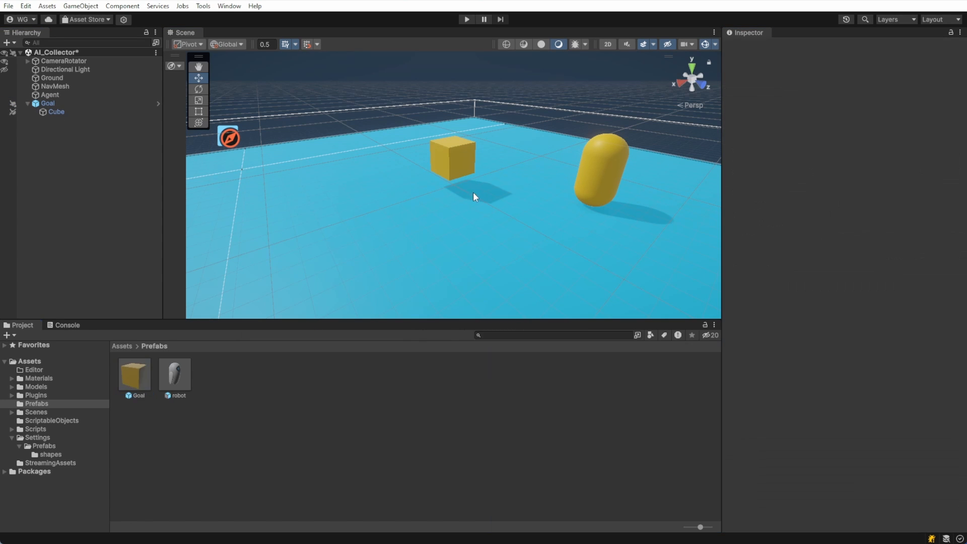
left_click(47, 102)
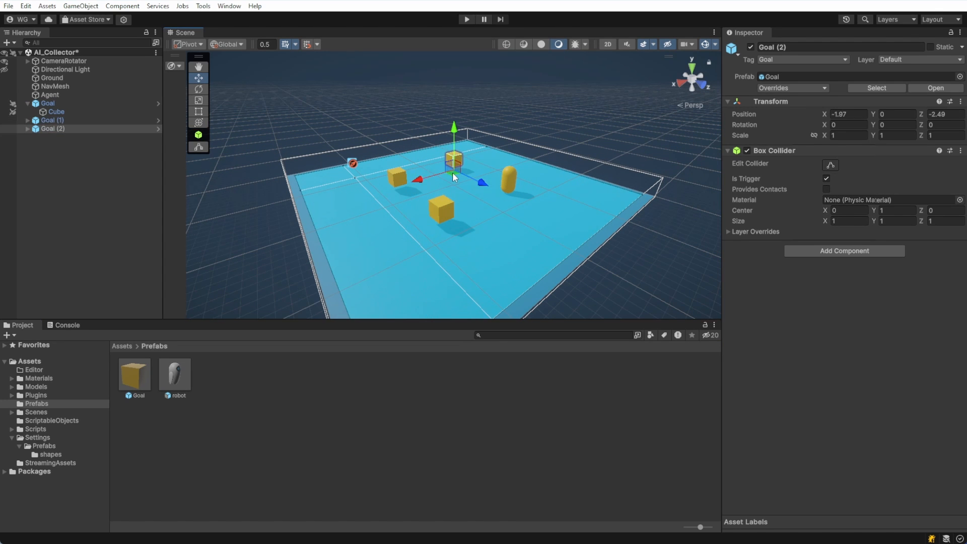
left_click(621, 138)
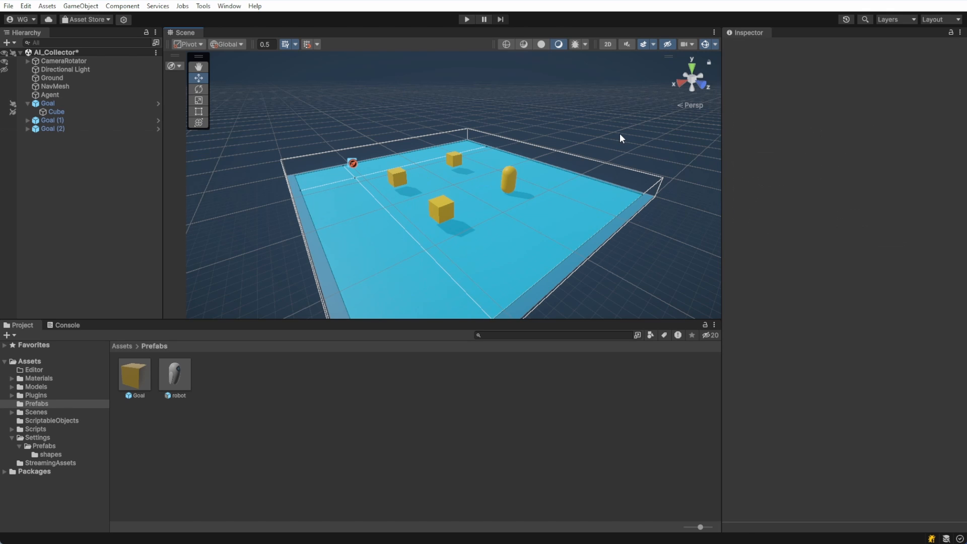
Add an empty Backpack child under the Agent.
left_click(50, 95)
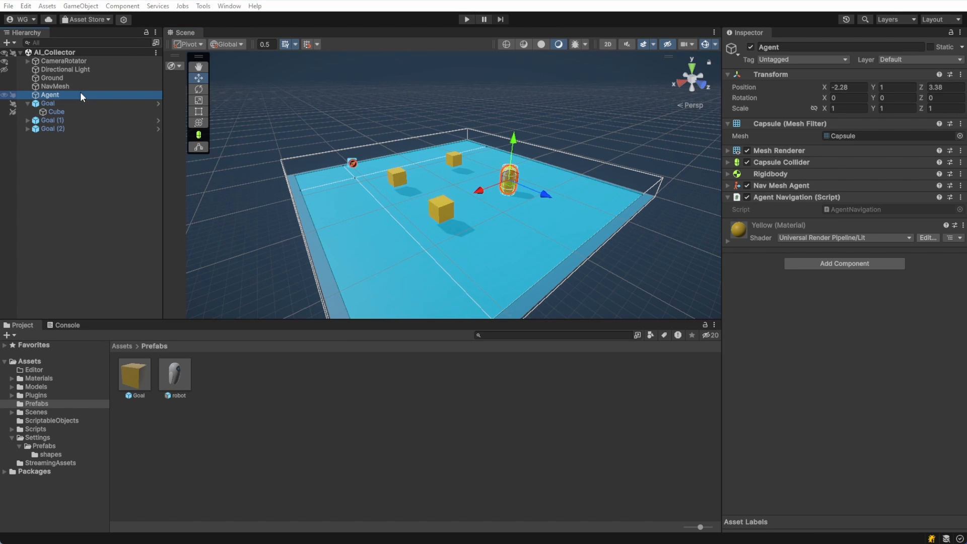
right_click(50, 95)
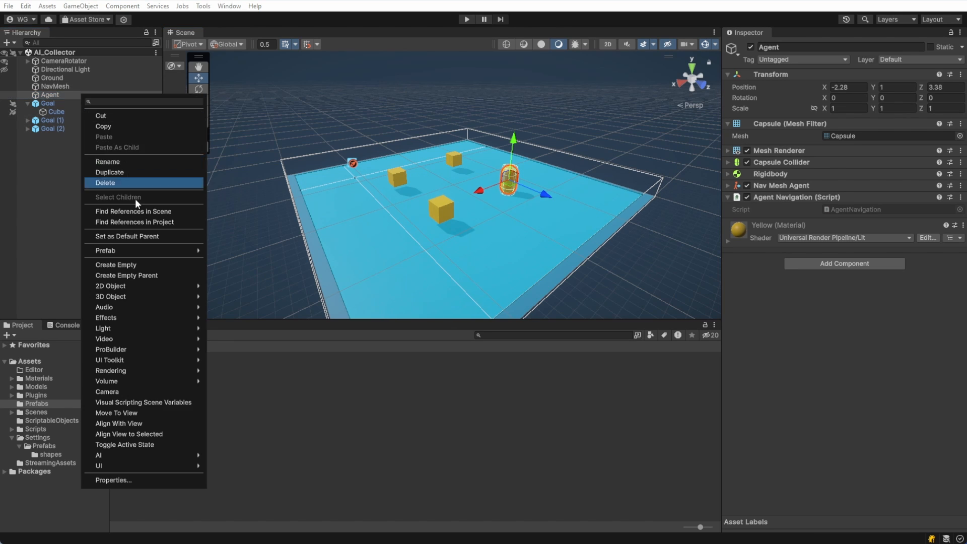
left_click(116, 265)
type("Backpack")
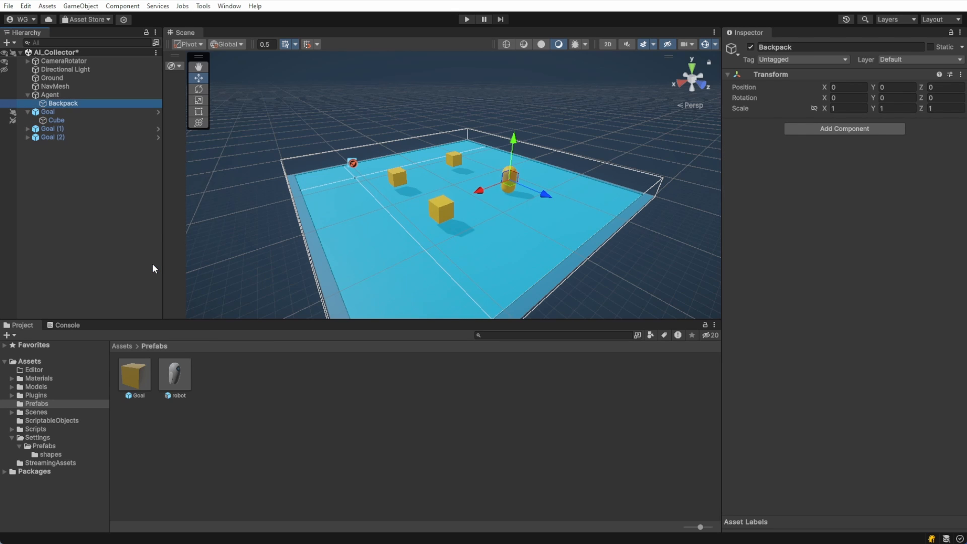
left_click_drag(506, 185, 540, 196)
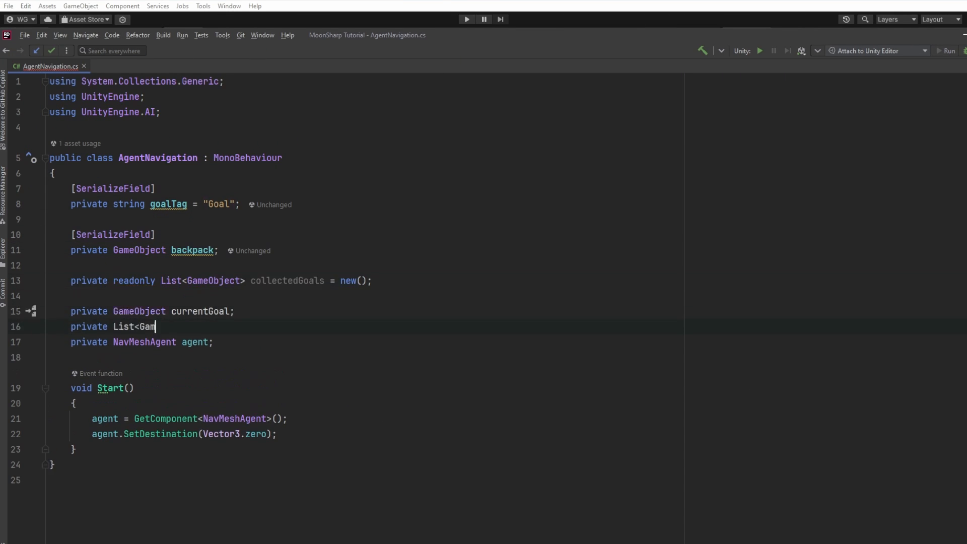
Add a goals list filled via FindGameObjectsWithTag and an UpdateDestination method picking a random goal.
type("eObject> goals;")
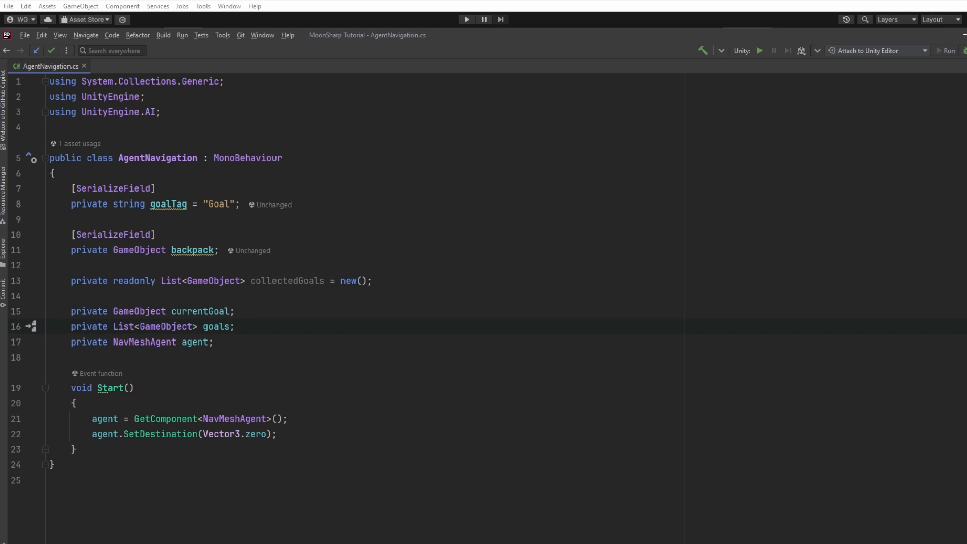
type("goals = GameObject.FindGameObjectsWithTag(")
type("UpdateDestination();")
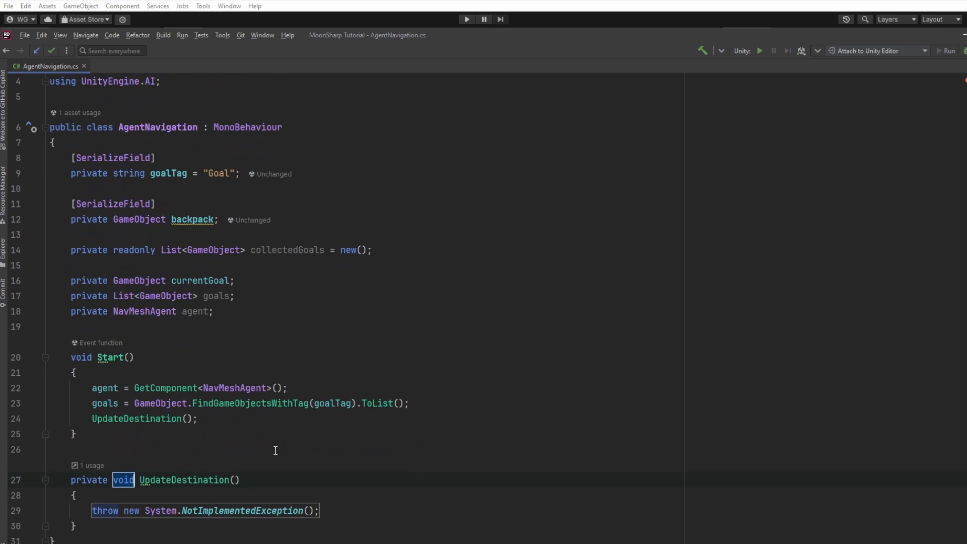
type("goa")
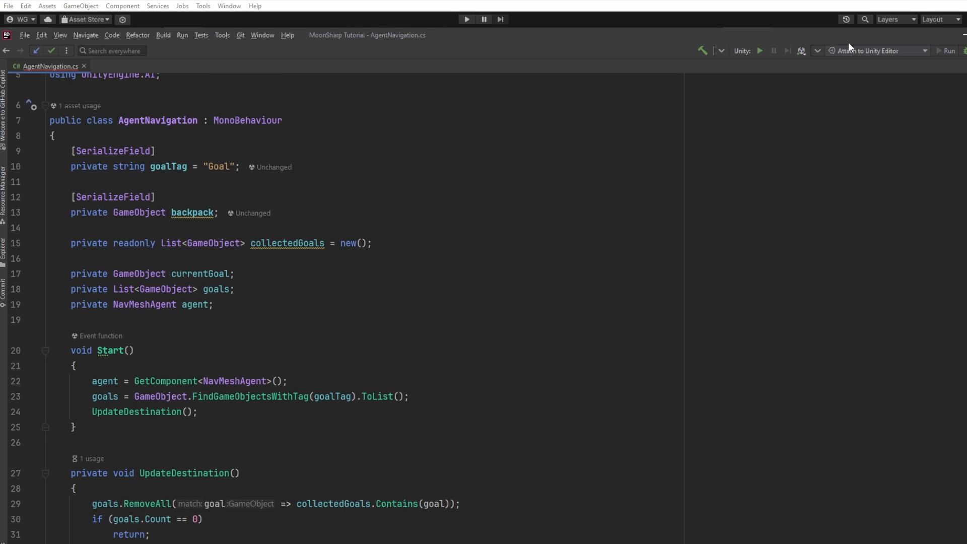
scroll("down", 3)
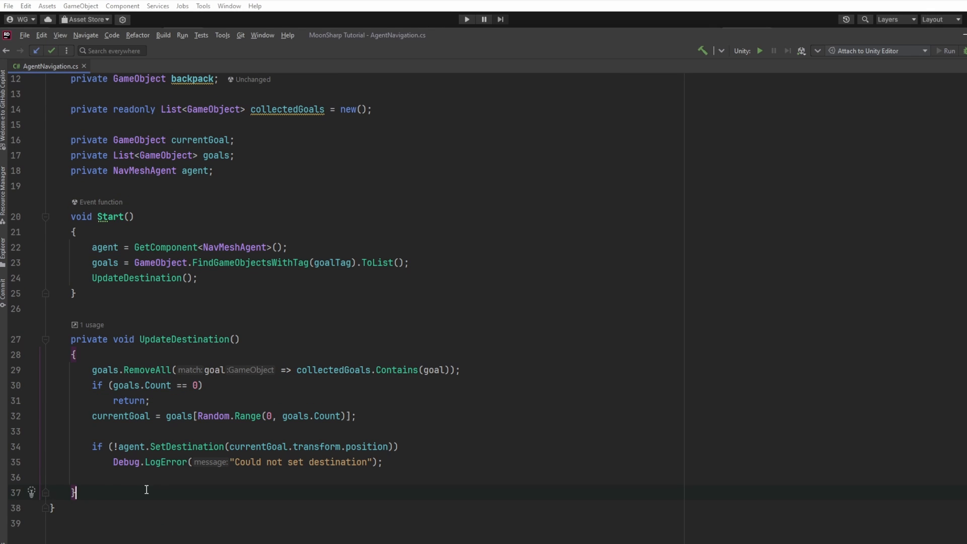
type("private voi")
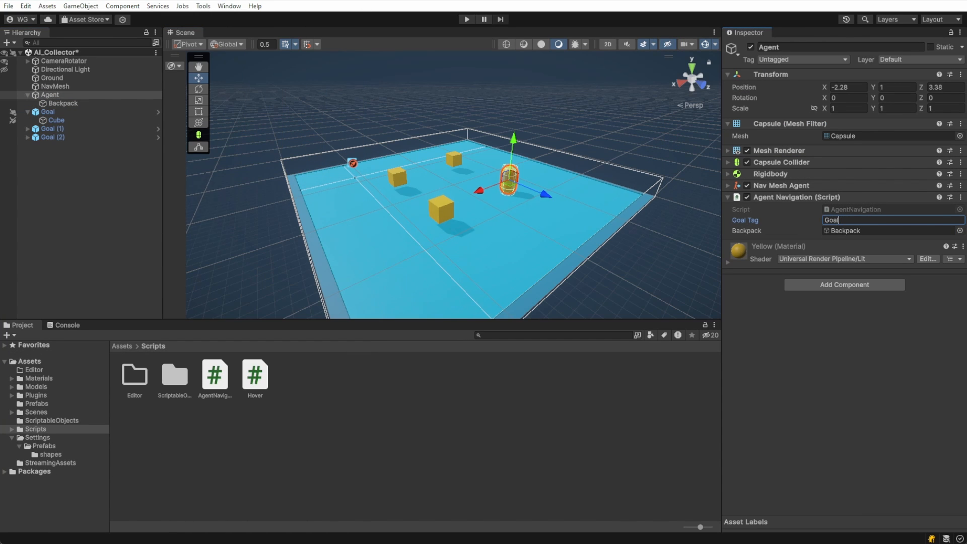
Set Goal Tag and Backpack on the agent, then play-test and stop the scene.
left_click(467, 20)
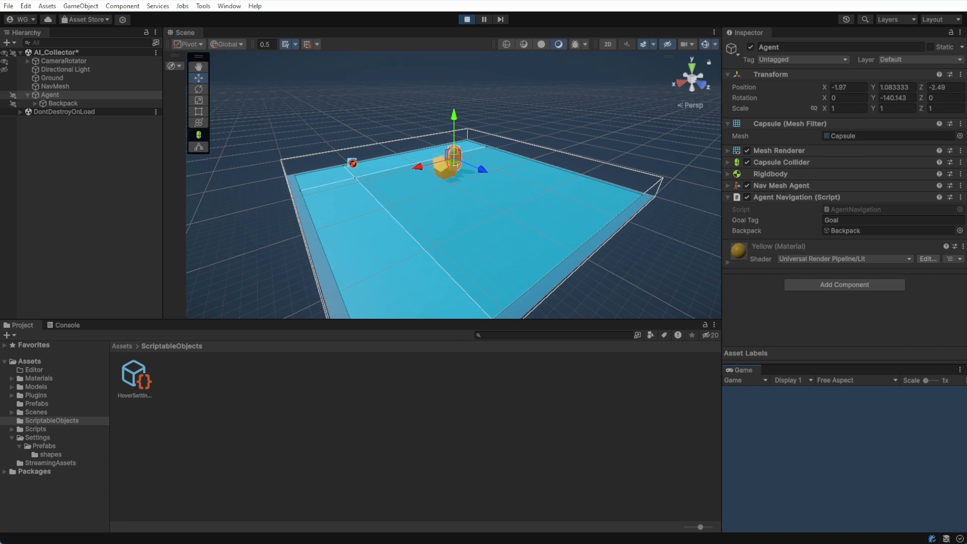
left_click(467, 19)
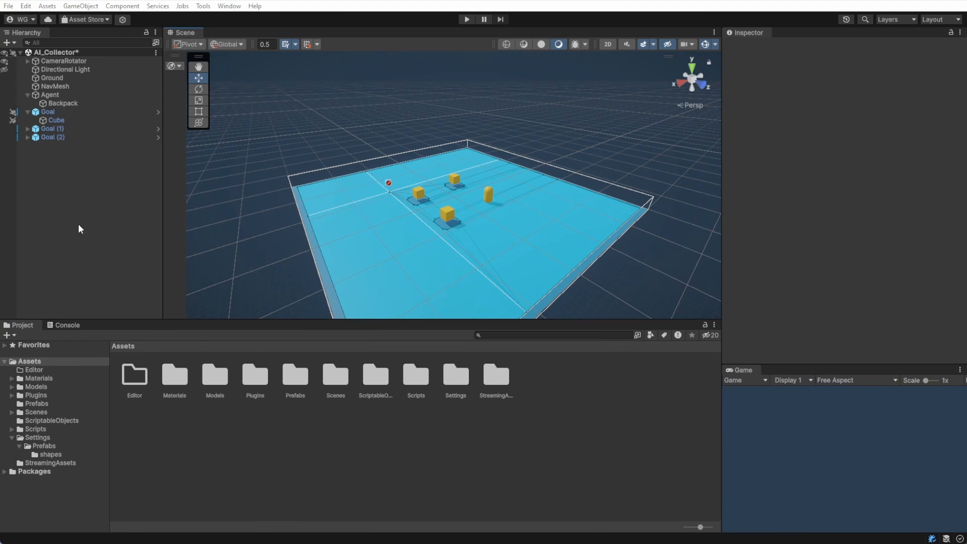
Create GameManager and ScriptRunner empties with their scripts and run to print Hello from Lua!
right_click(79, 229)
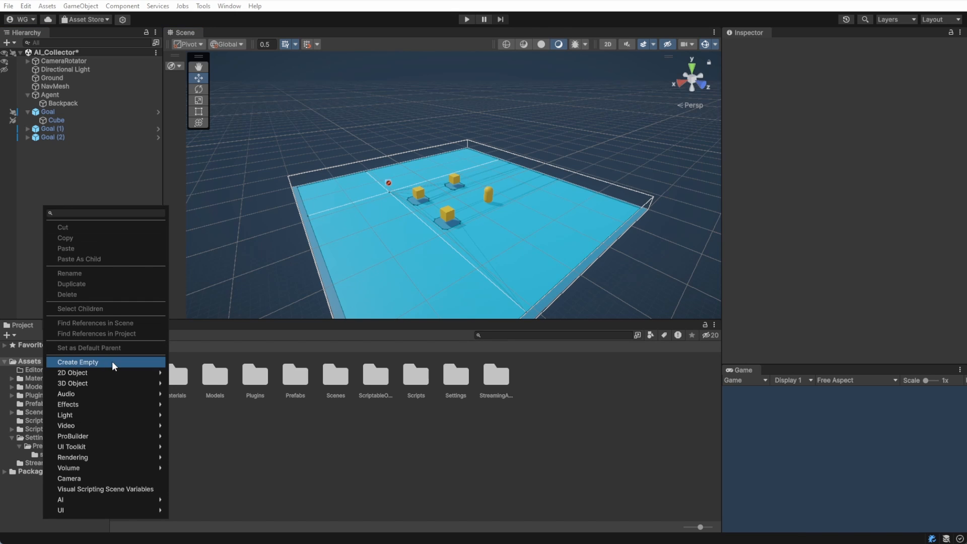
left_click(77, 362)
type("Ga")
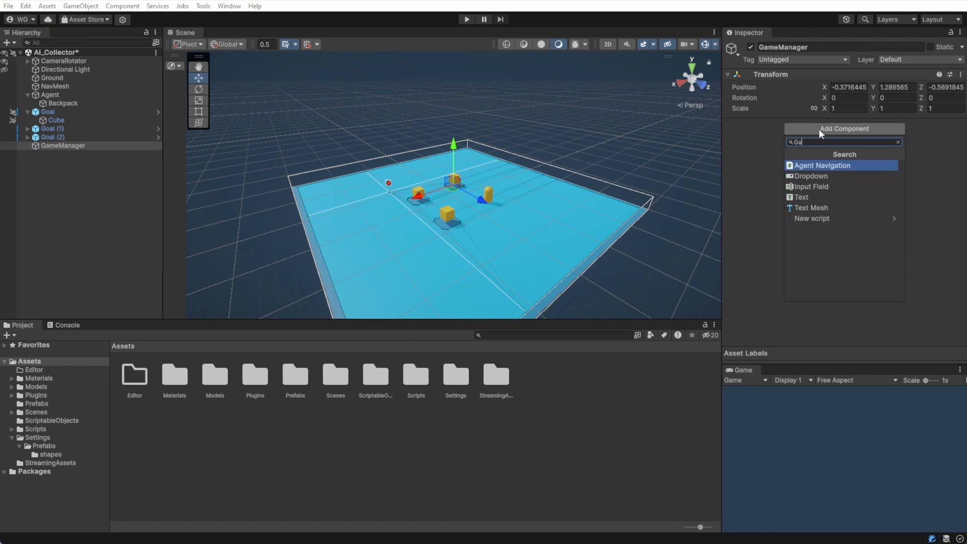
left_click(812, 218)
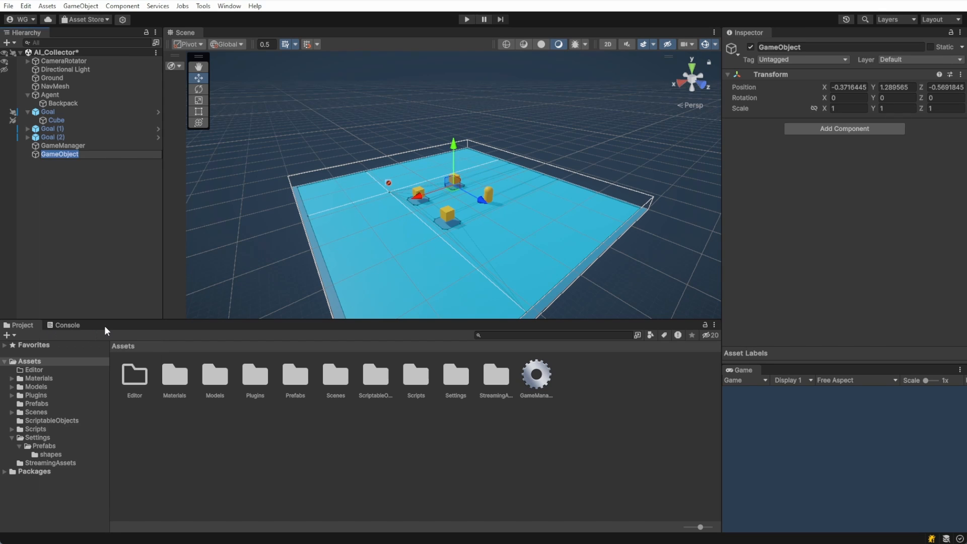
type("ScriptRunner")
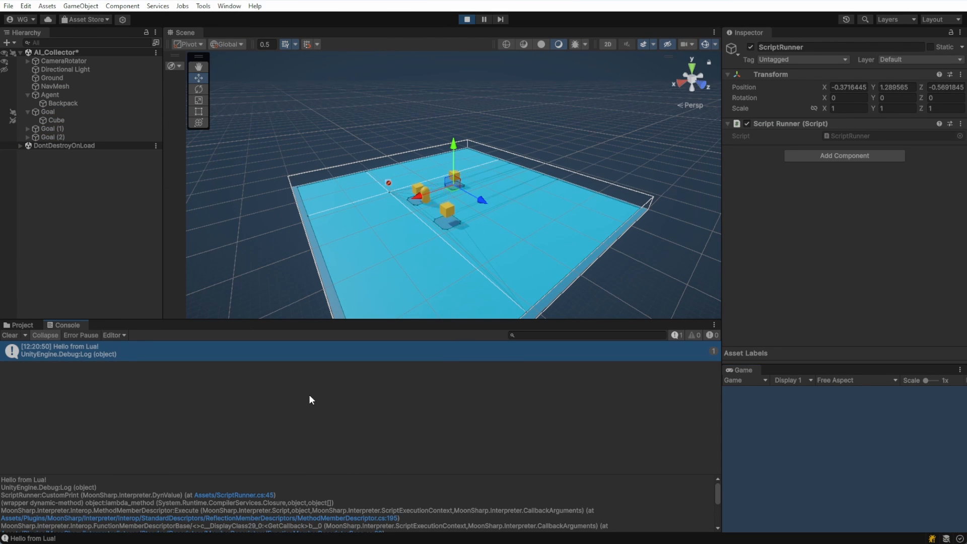
Exit play mode and register Vector3 and Quaternion helpers for Lua in ScriptRunner Awake.
left_click(468, 19)
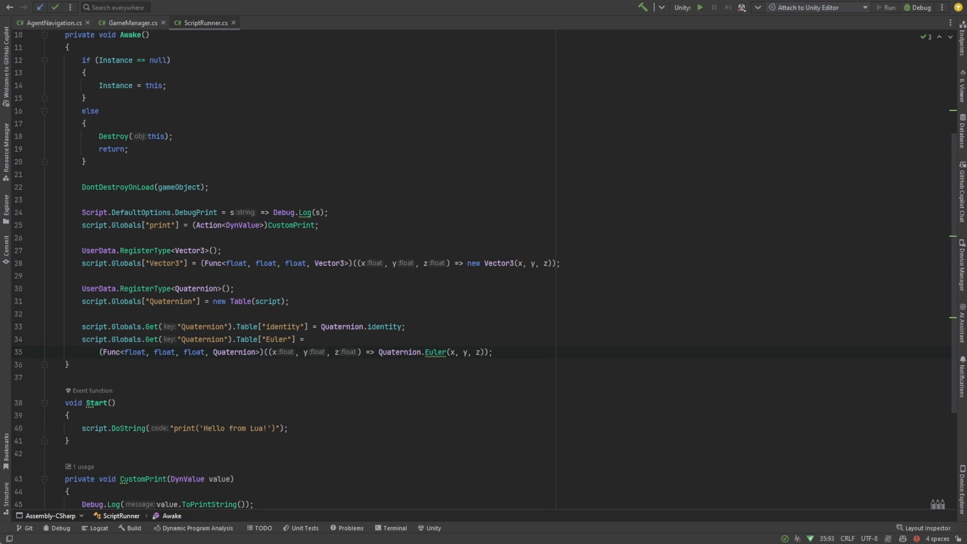
left_click(82, 263)
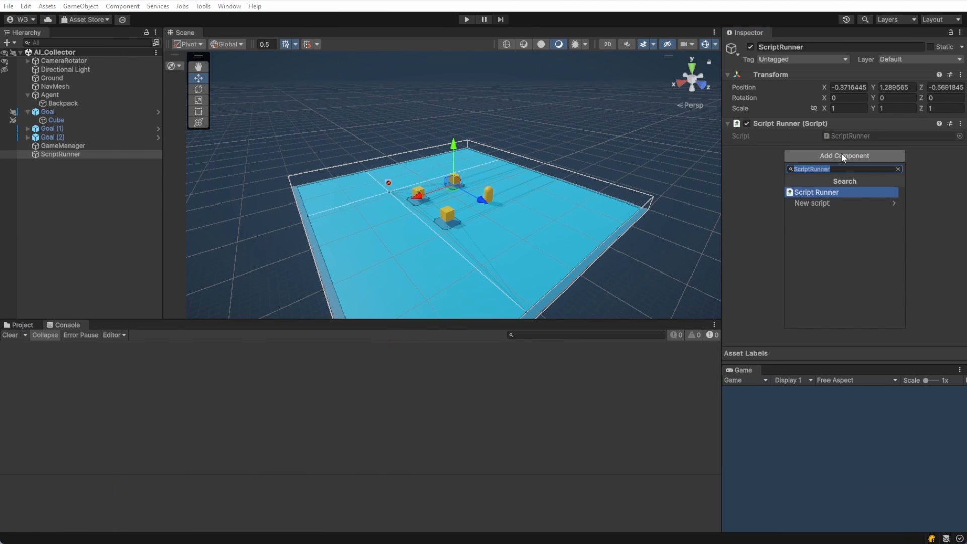
Create InitializeLevel.cs reading a .lua file from StreamingAssets and running it via ScriptRunner DoString in Start.
type("InitializeLevel : MonoBehaviour")
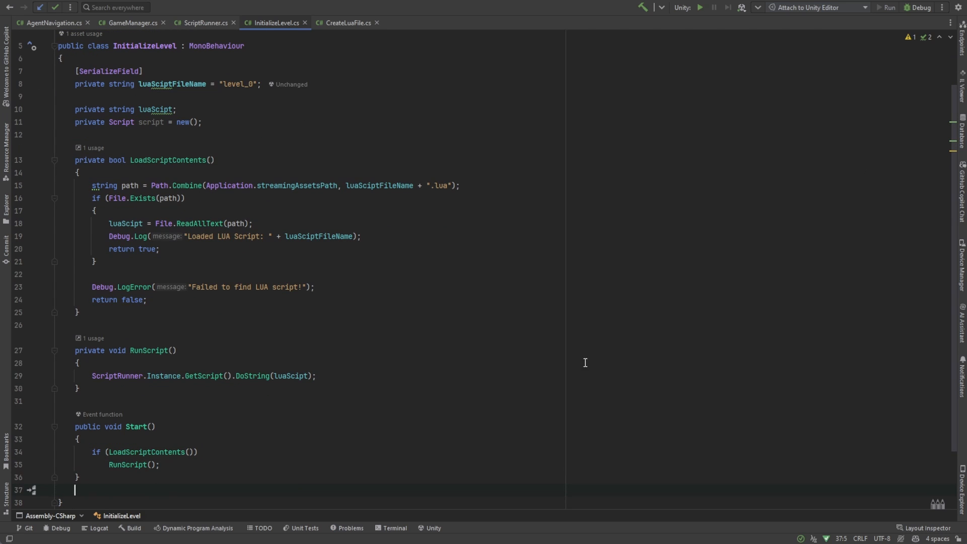
triple_click(203, 375)
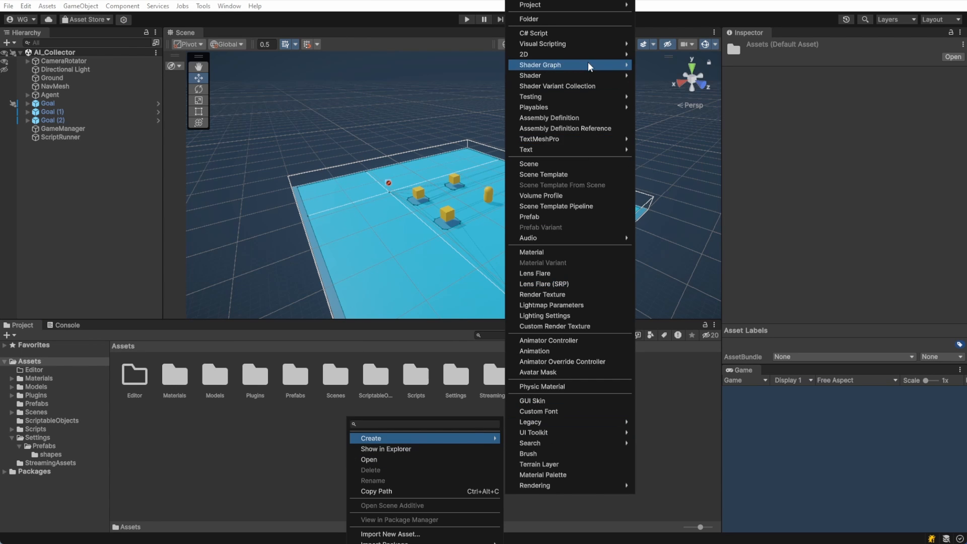
mouse_move(543, 76)
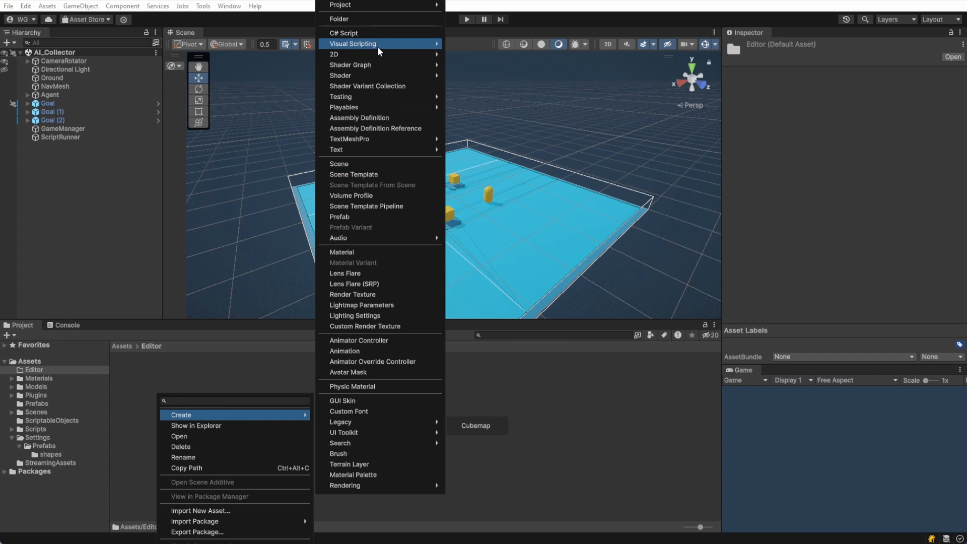
Create a StreamingAssets folder under Assets and add a new Lua script file inside it.
left_click(345, 33)
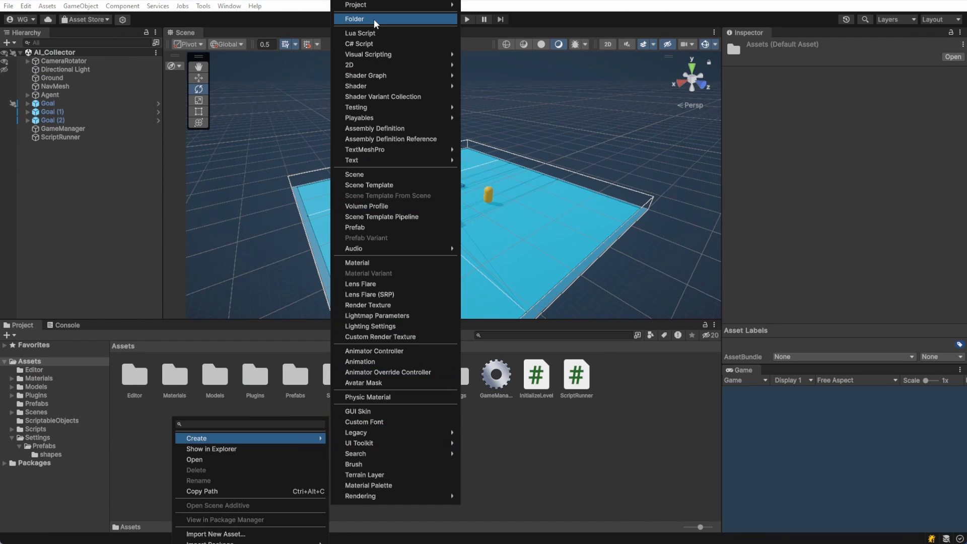
left_click(354, 18)
type("StreamingAssets")
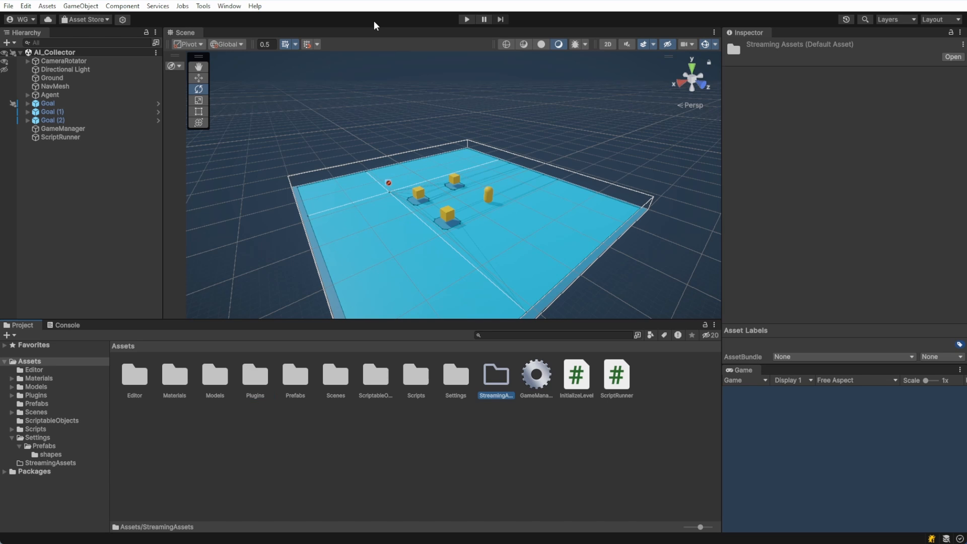
double_click(495, 372)
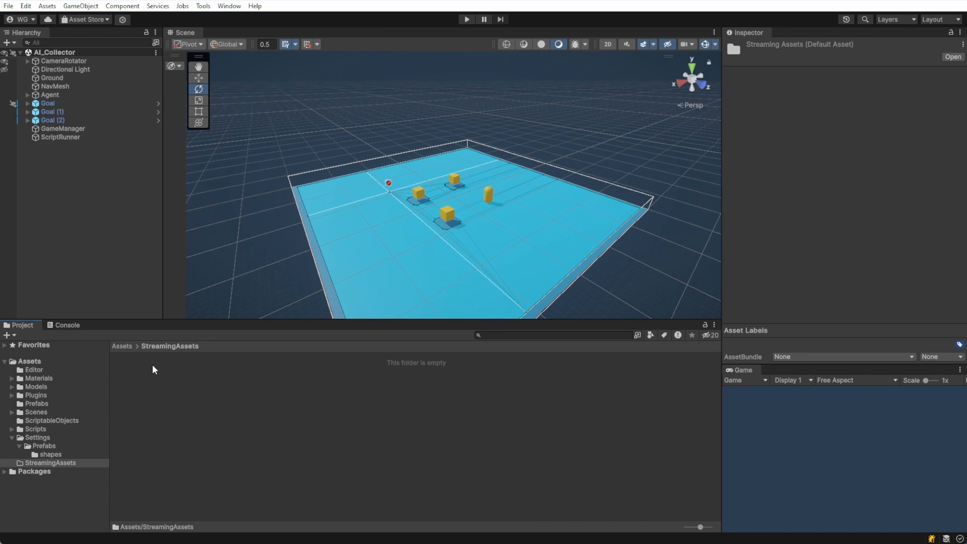
right_click(153, 368)
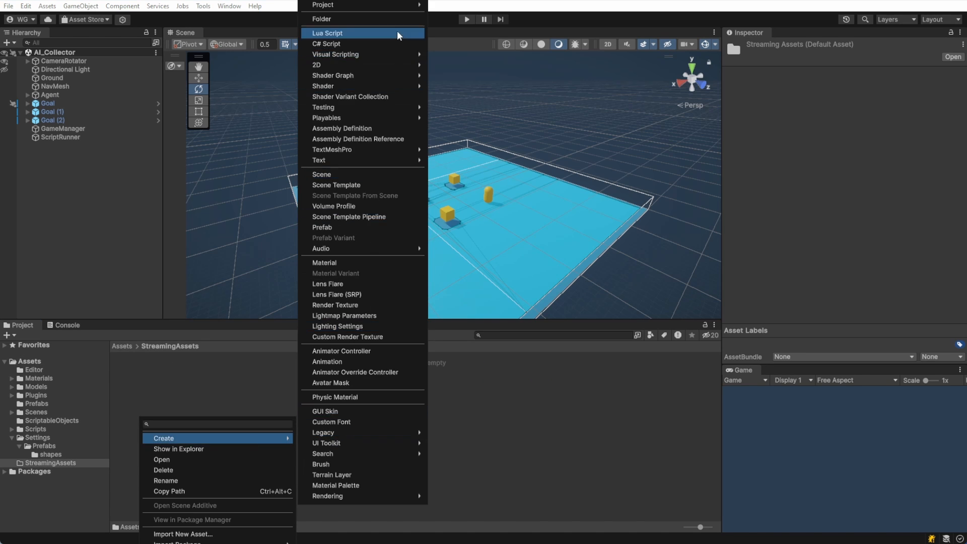
left_click(328, 32)
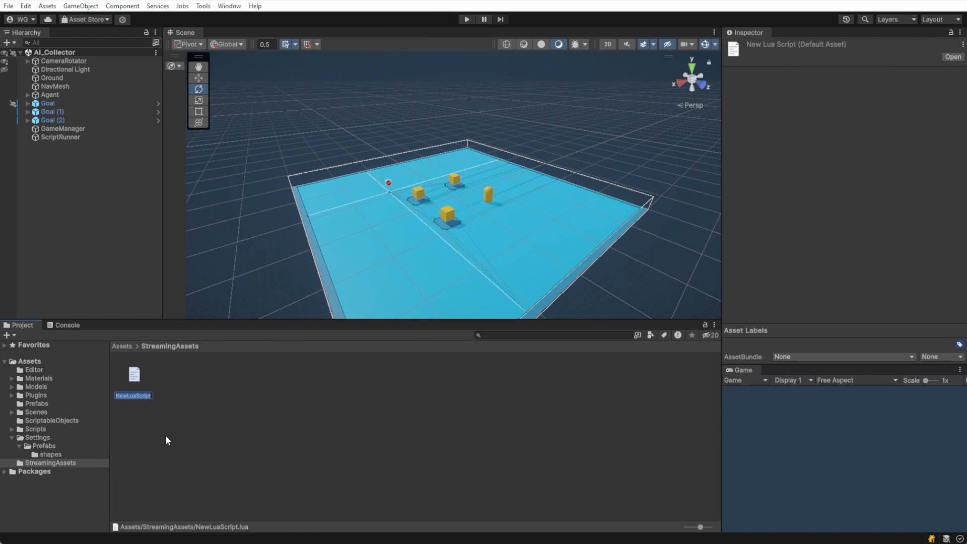
Name the Lua file level_0 and view its 'Hello from Lua!' print line in VS Code.
type("level_")
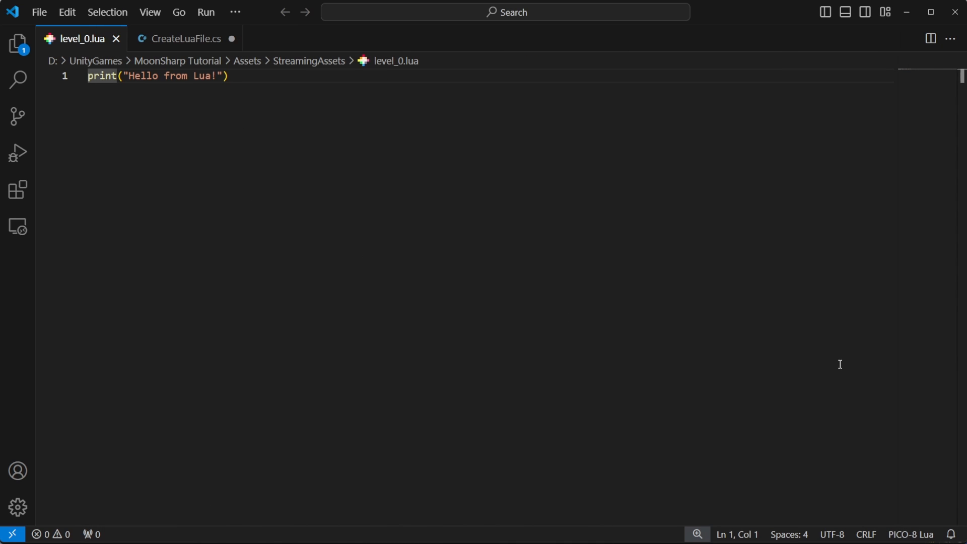
left_click(230, 75)
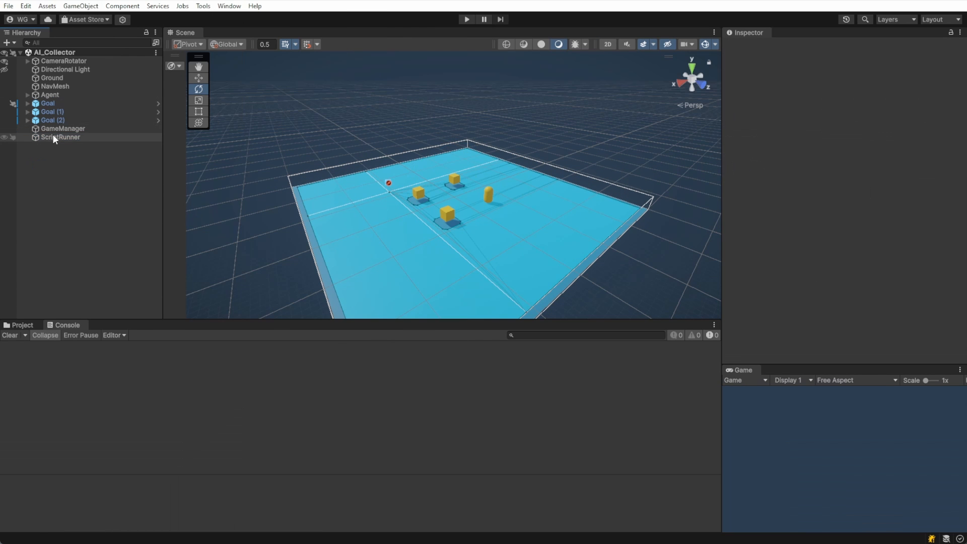
Play the scene, check the Console shows both Lua greetings from level_0, and stop.
left_click(60, 137)
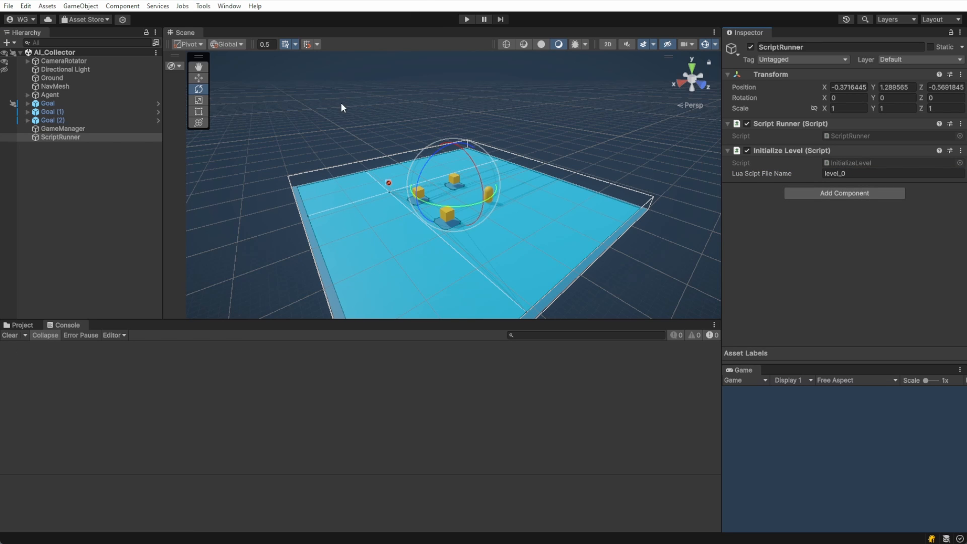
left_click(467, 19)
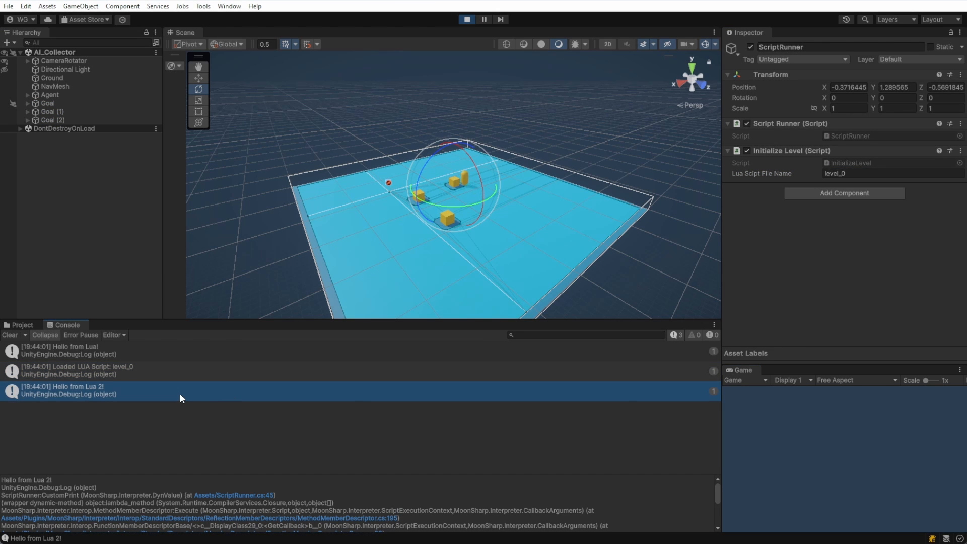
left_click(466, 19)
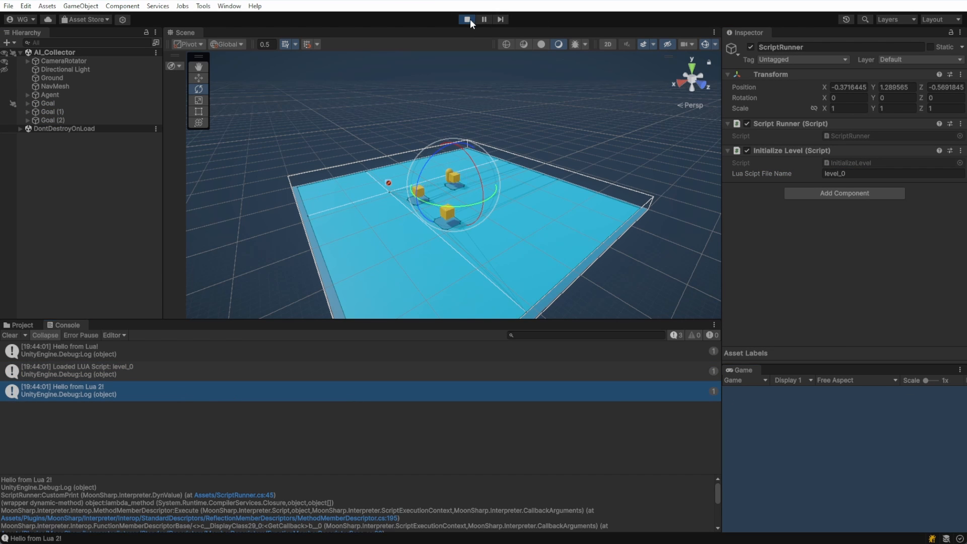
left_click(467, 19)
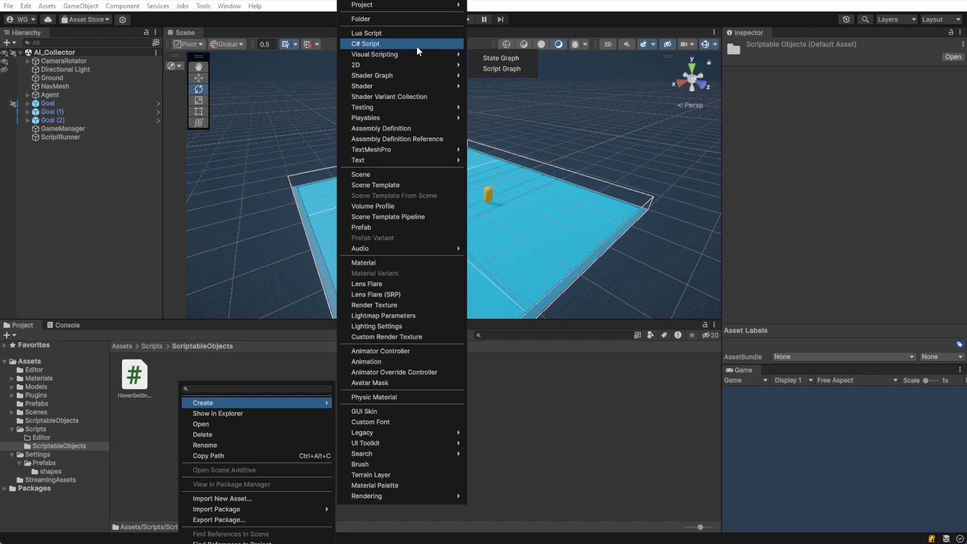
Create the LevelPieces script and a LevelPieces ScriptableObject asset with one empty piece slot.
left_click(364, 44)
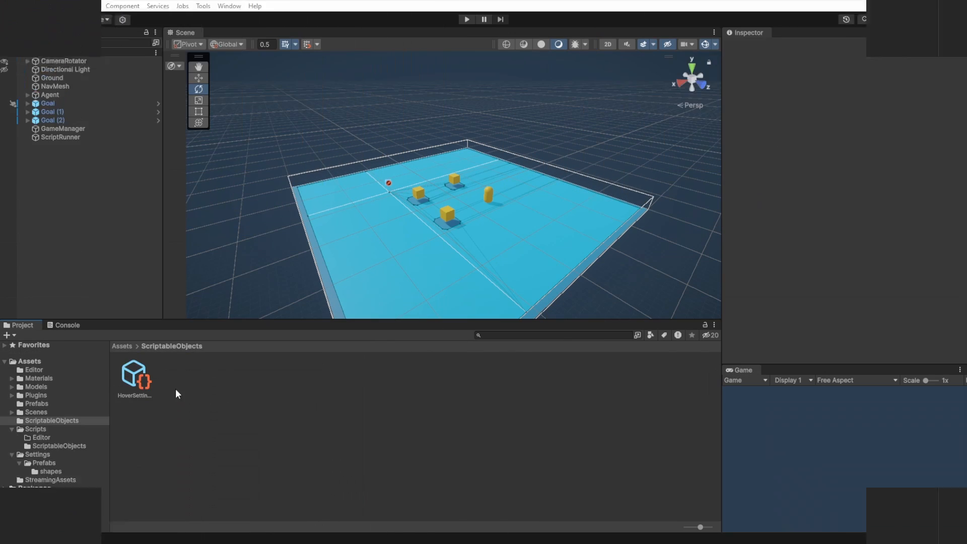
right_click(175, 394)
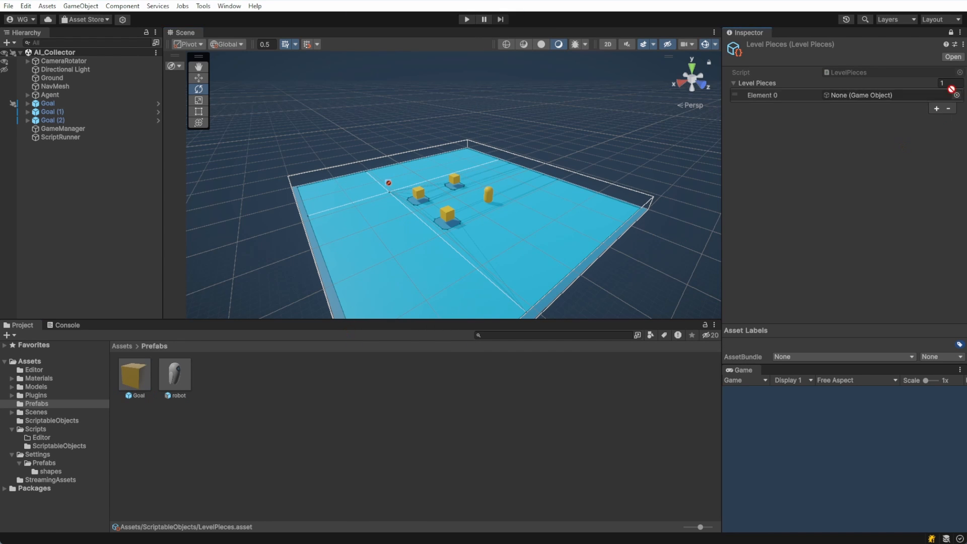
left_click(857, 95)
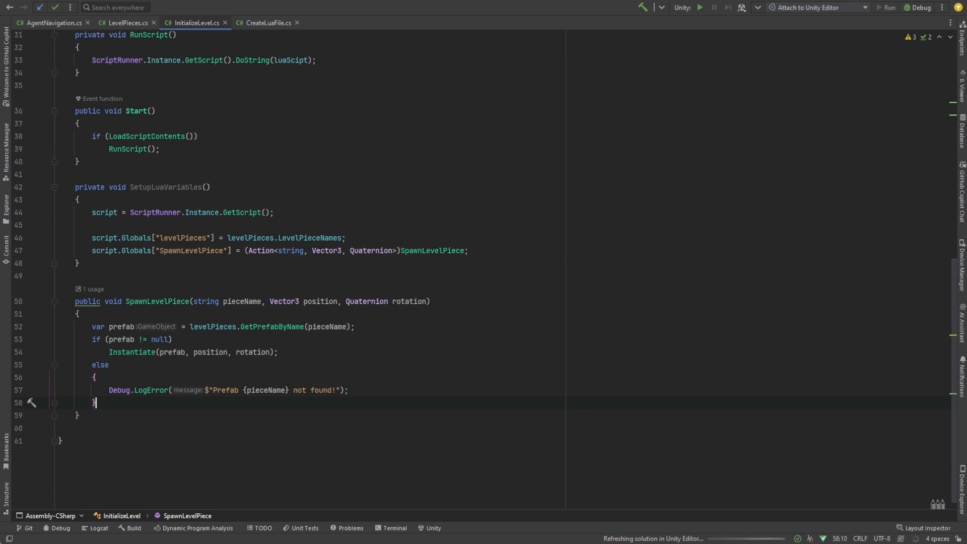
Add SetupLuaVariables() and GameManager.Instance.LevelLoaded() to InitializeLevel Start().
type("GameManager.Instance.LevelLoaded();")
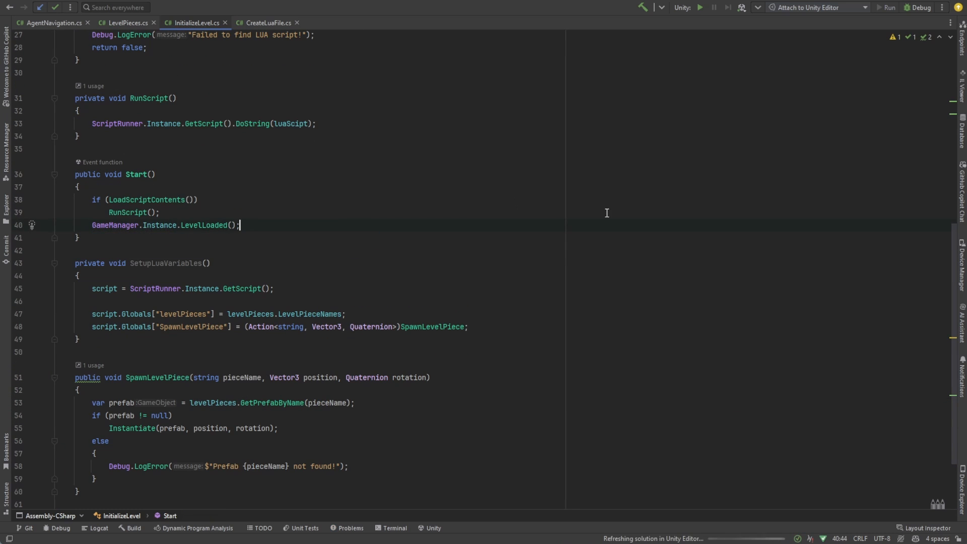
type("SetupLuaVariables();")
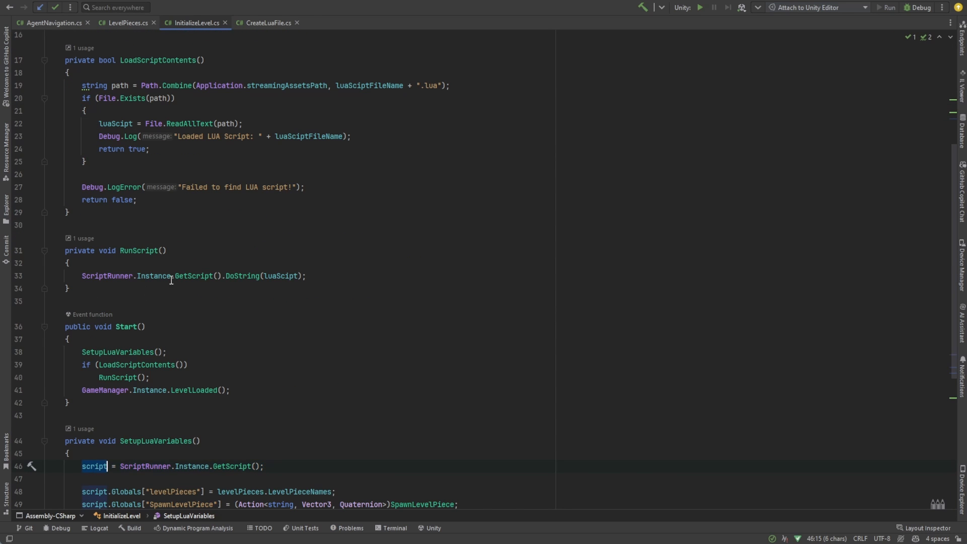
left_click(90, 276)
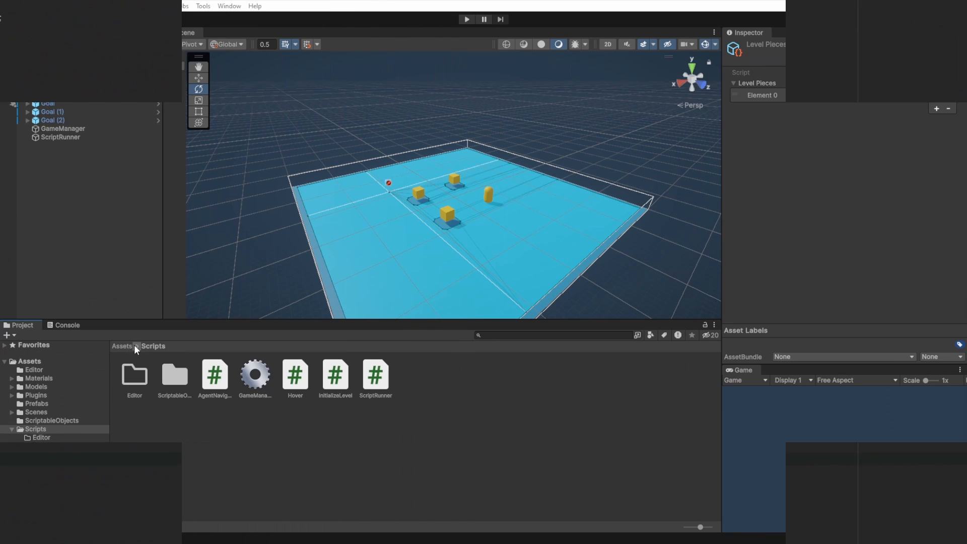
Assign the Goal prefab to Element 0 of the LevelPieces asset.
left_click(121, 345)
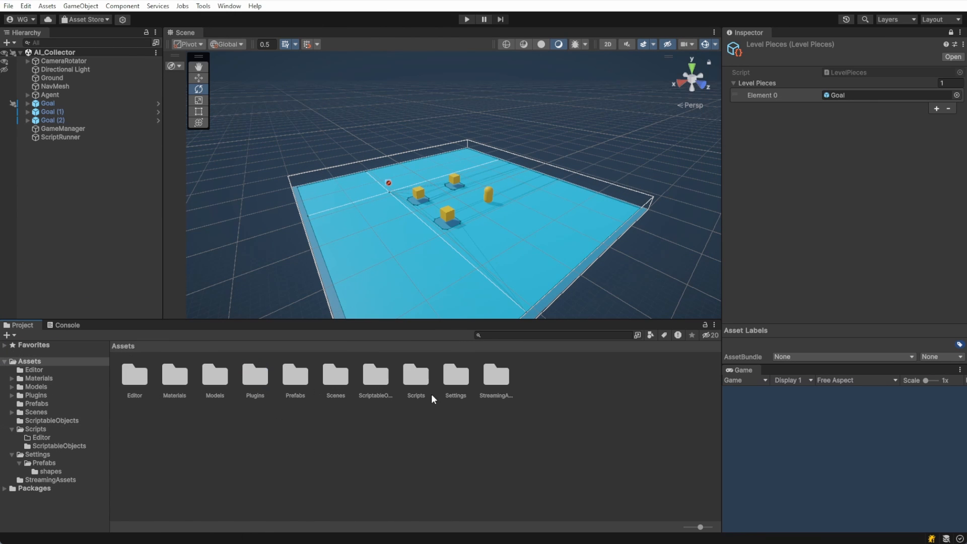
double_click(496, 375)
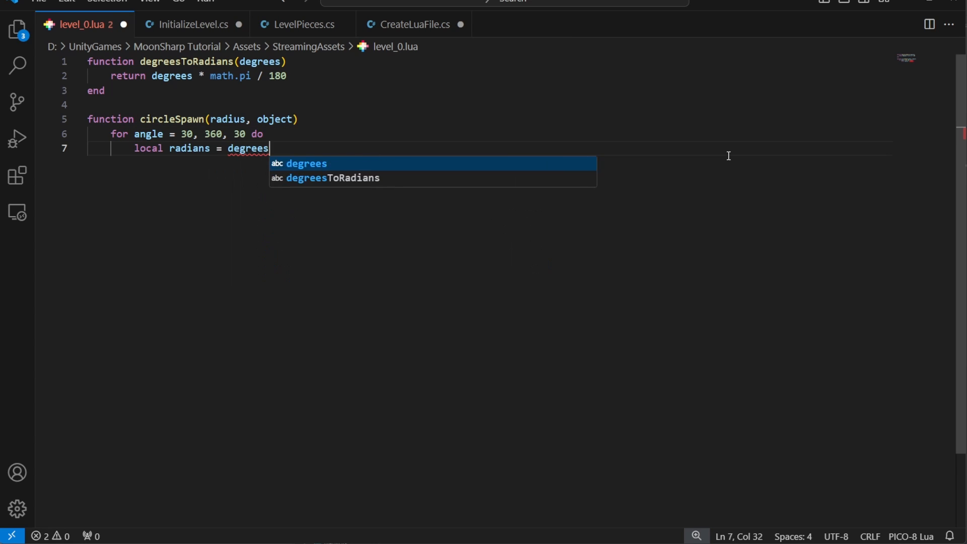
Finish circleSpawn placing Goal pieces every 30 degrees via math.cos/sin, and call circleSpawn(10, 'Goal').
type("ToRadians(angle)")
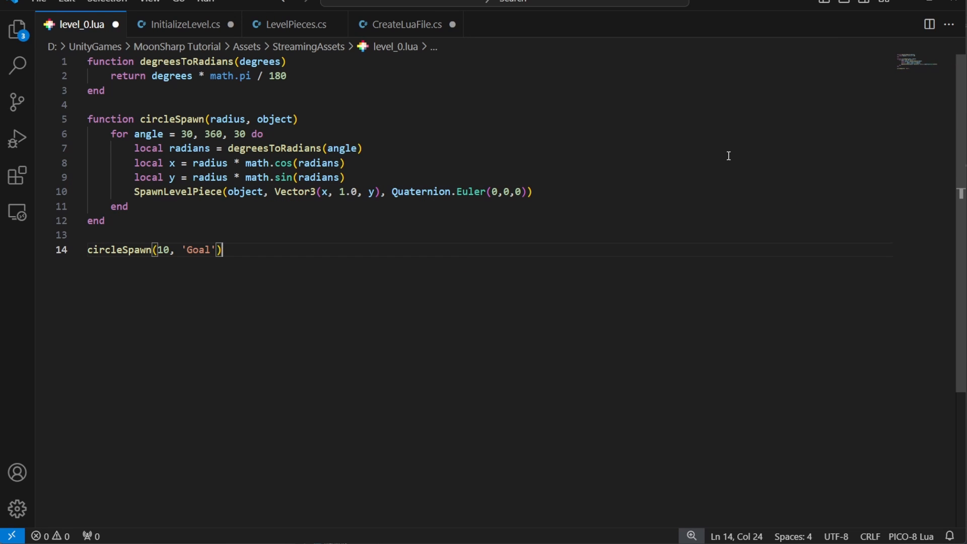
left_click_drag(134, 192, 286, 192)
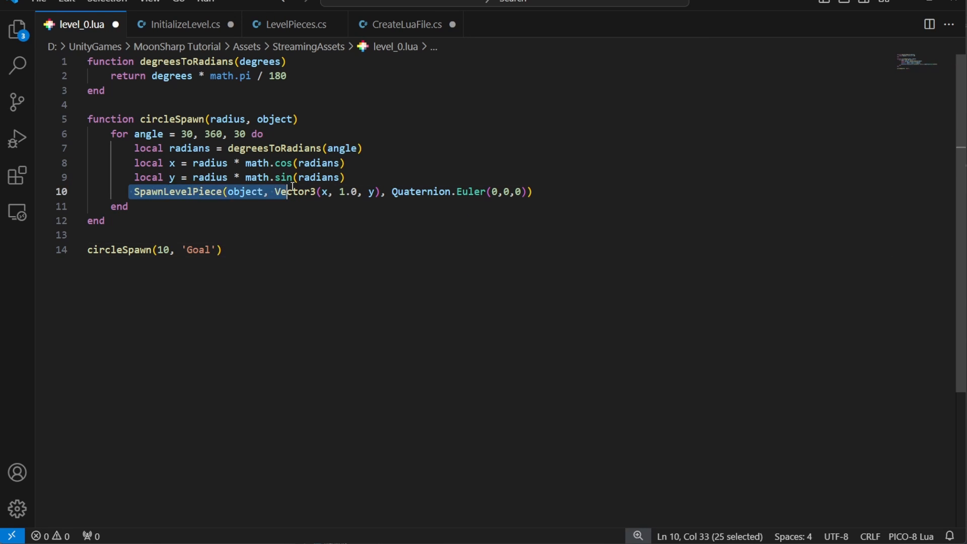
left_click(532, 192)
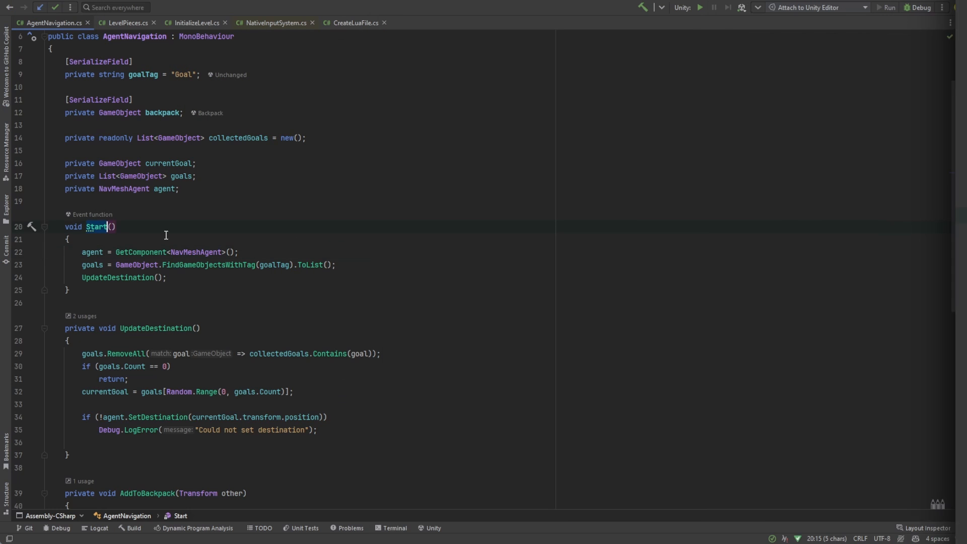
Rename Start to Awake, subscribe AgentNavigation to GameManager.OnGameStart, and confirm the Goal ring spawns in play.
type("Awake")
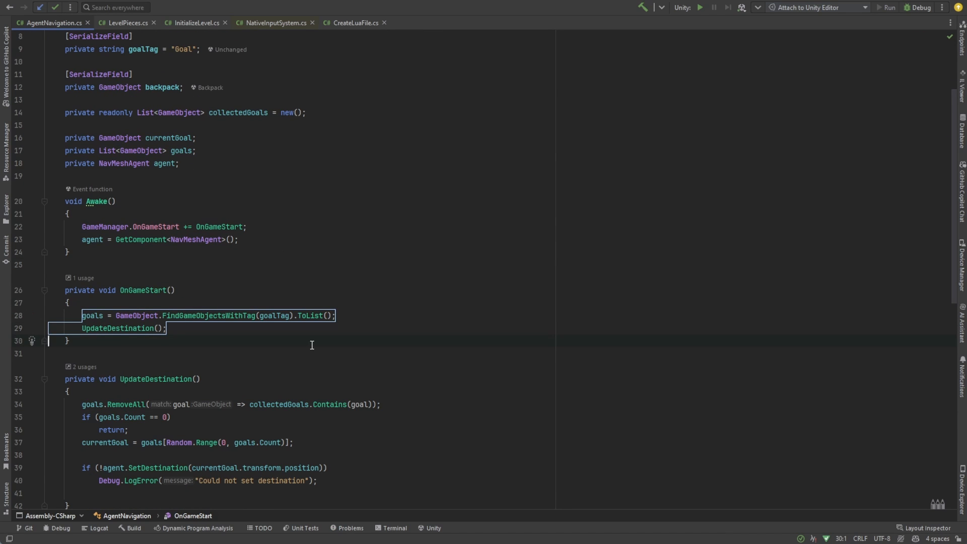
mouse_move(281, 246)
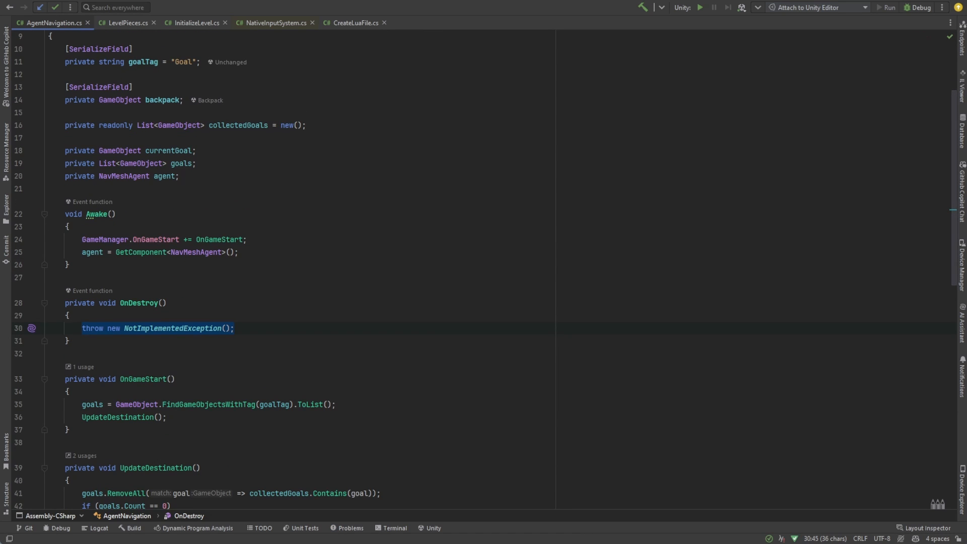
type("GameManager")
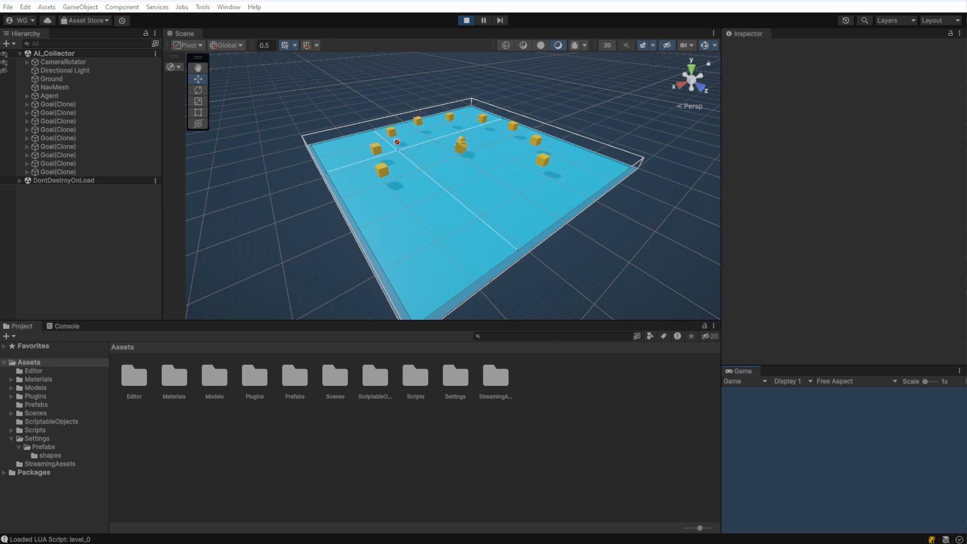
left_click(229, 7)
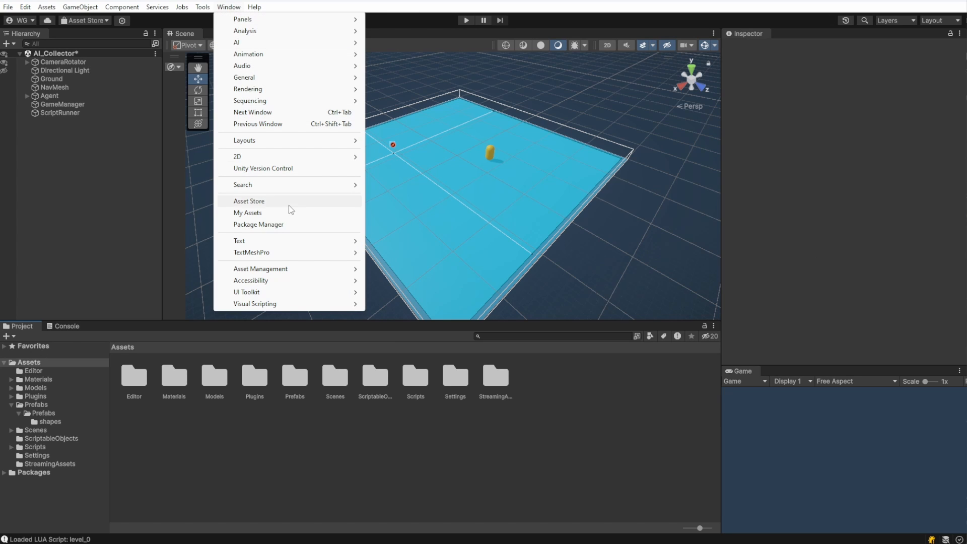
Install the ProBuilder package from the Unity Registry via Package Manager and close it.
left_click(248, 212)
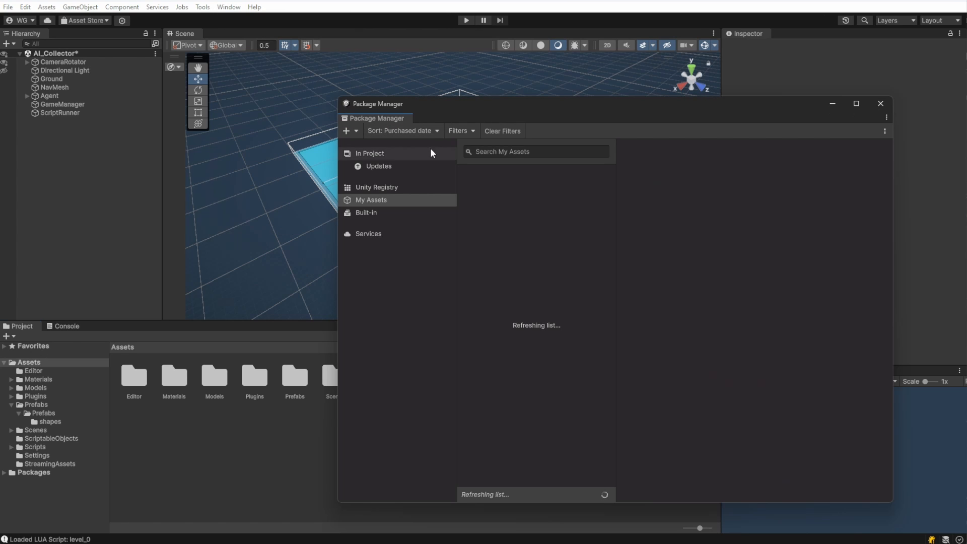
type("probuilder")
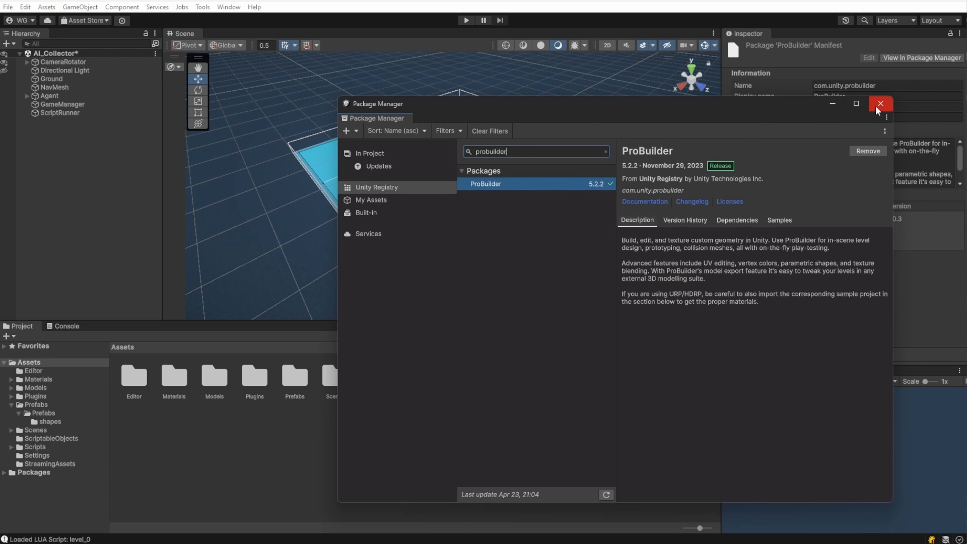
left_click(880, 102)
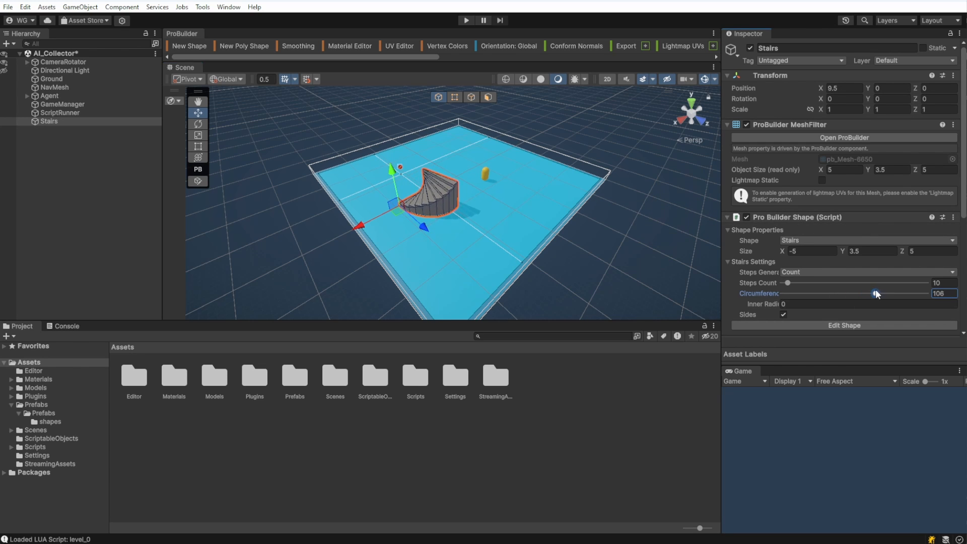
Curve the ProBuilder stairs into a wide arc beside the Stage block.
left_click_drag(875, 293, 873, 293)
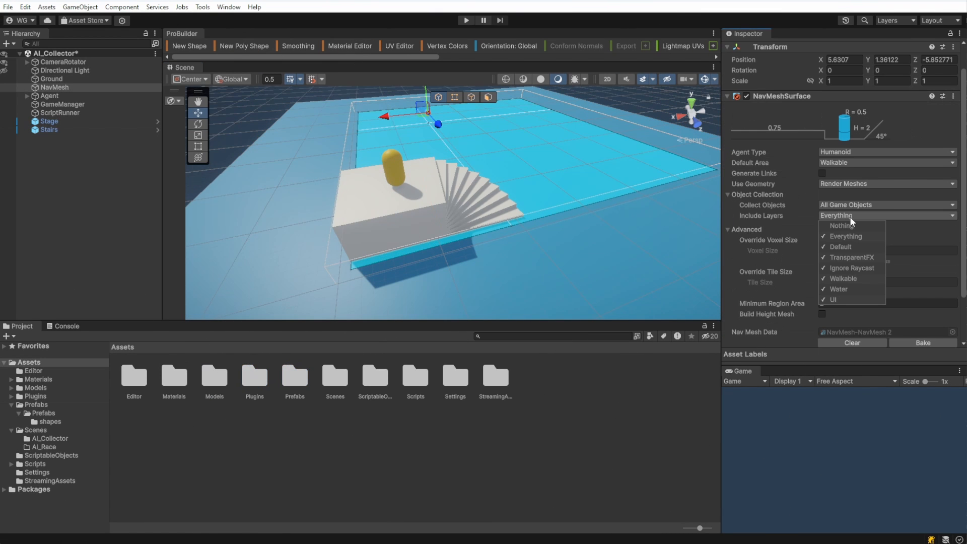
mouse_move(852, 224)
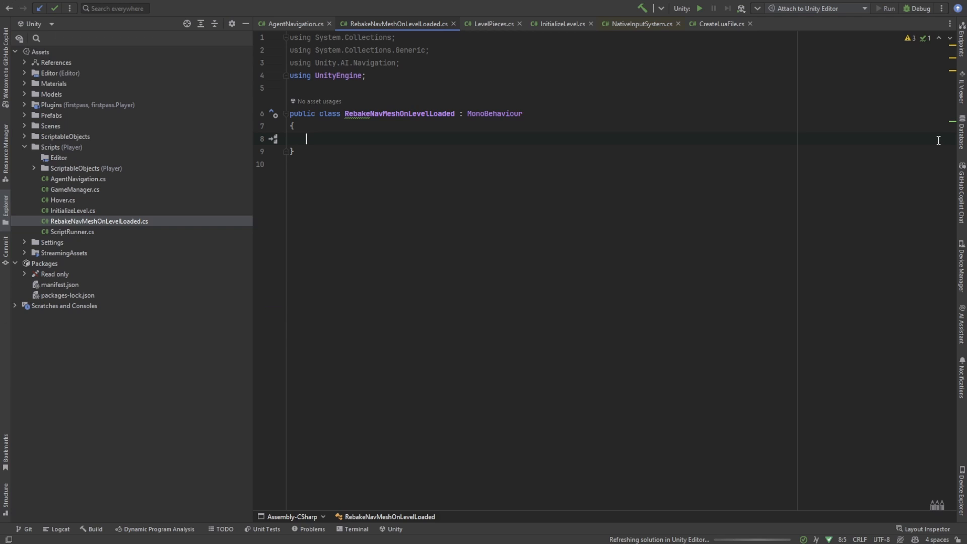
Write OnLevelLoaded so it fetches the NavMeshSurface via GetComponent<NavMeshSurface>().
type("void Awake(")
type("NavMeshSurface surface = GetComponent<NavMeshSurface")
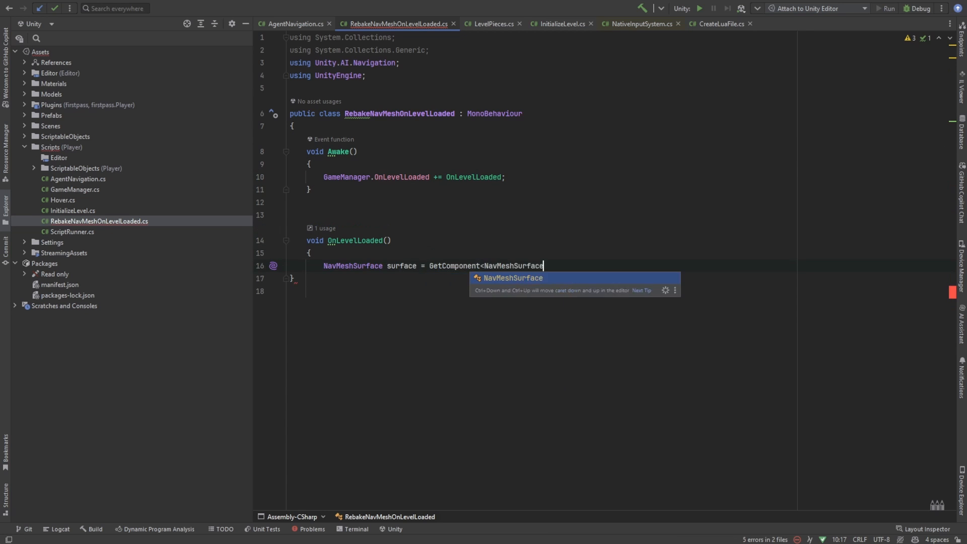
type(">();")
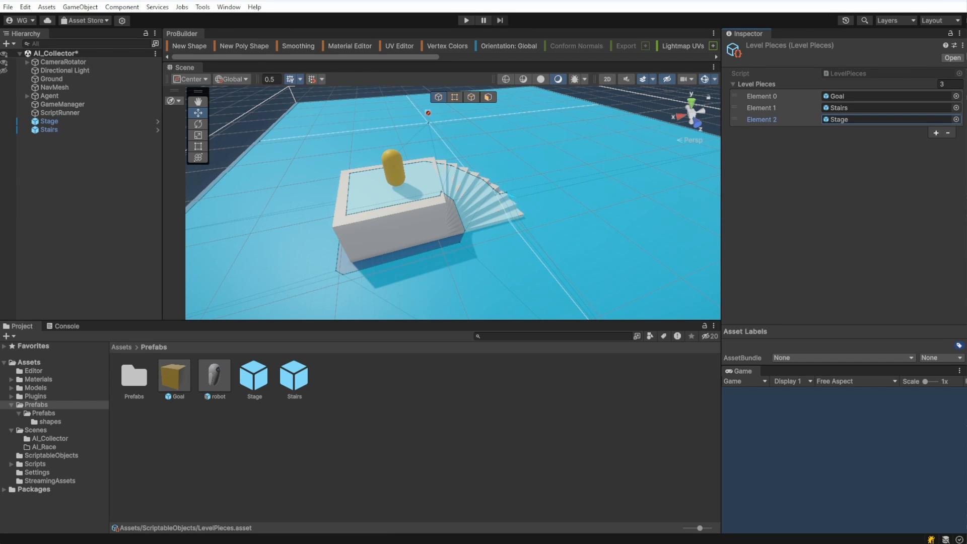
Run the scene so Goal, Stage and Stairs clones spawn from level_0.
left_click(466, 20)
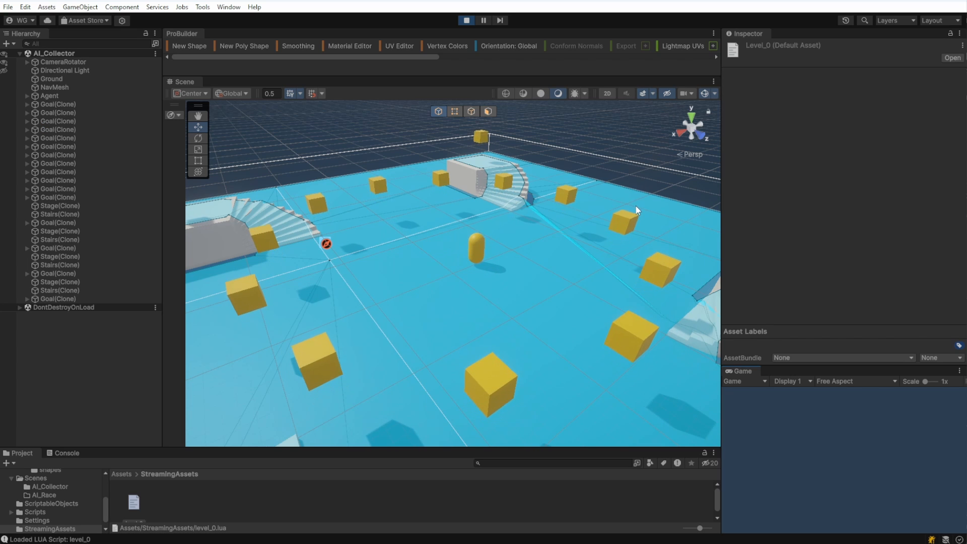